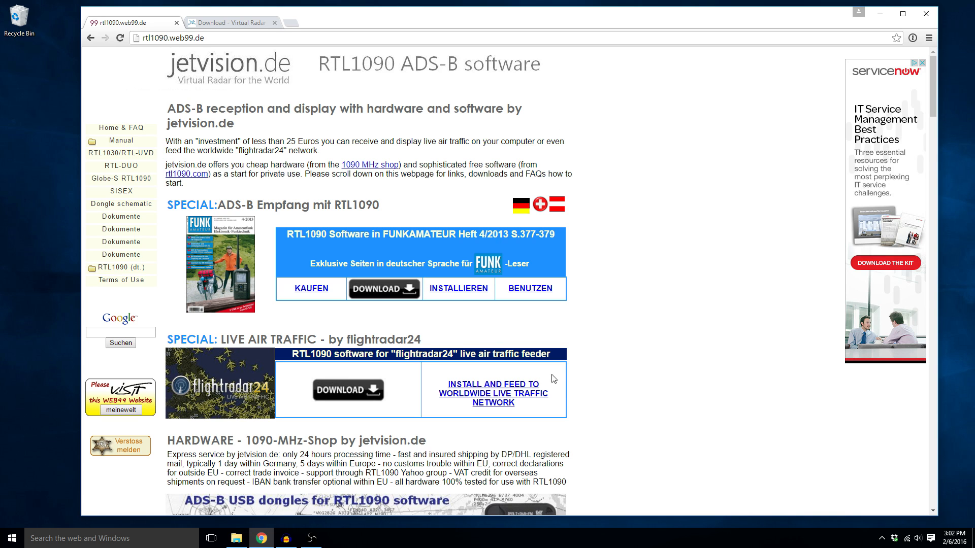
Scroll the jetvision.de RTL1090 page down to the software downloads and links section.
scroll("down", 3)
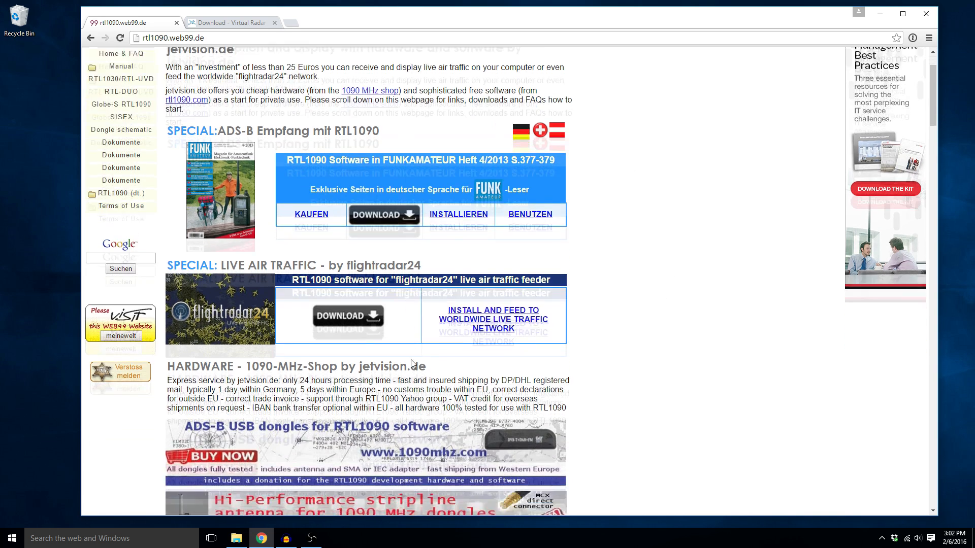
scroll("down", 3)
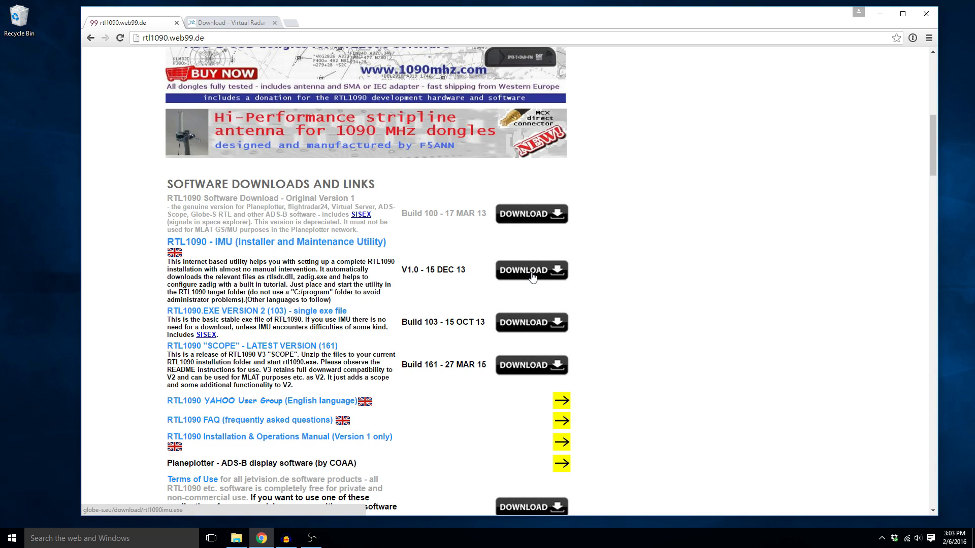
mouse_move(538, 276)
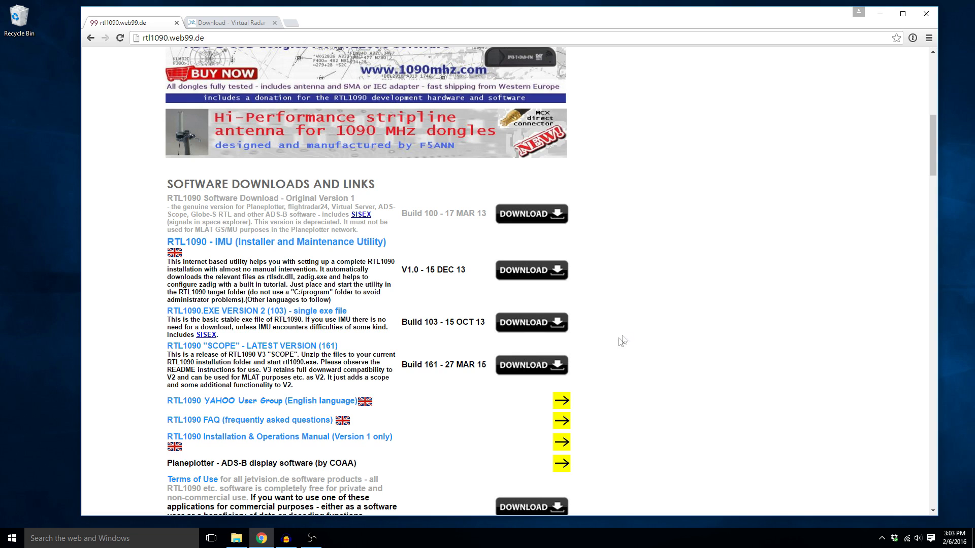
mouse_move(562, 285)
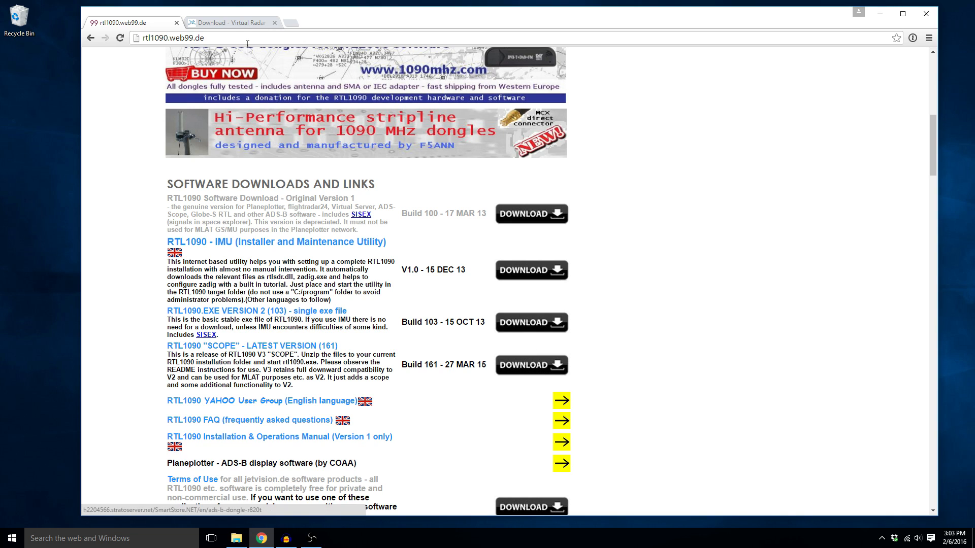
Switch to the Virtual Radar Server 2.3.1 download page in Chrome.
left_click(233, 22)
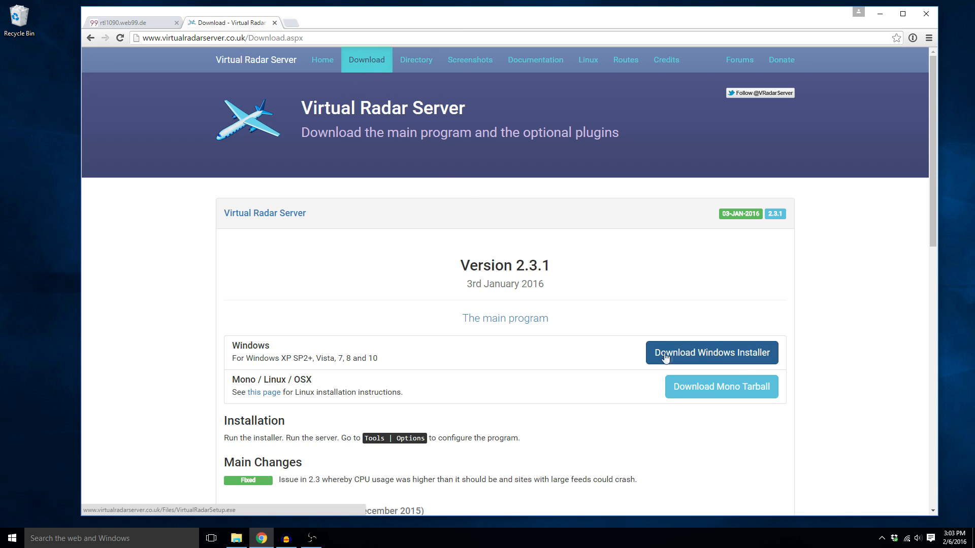
mouse_move(885, 27)
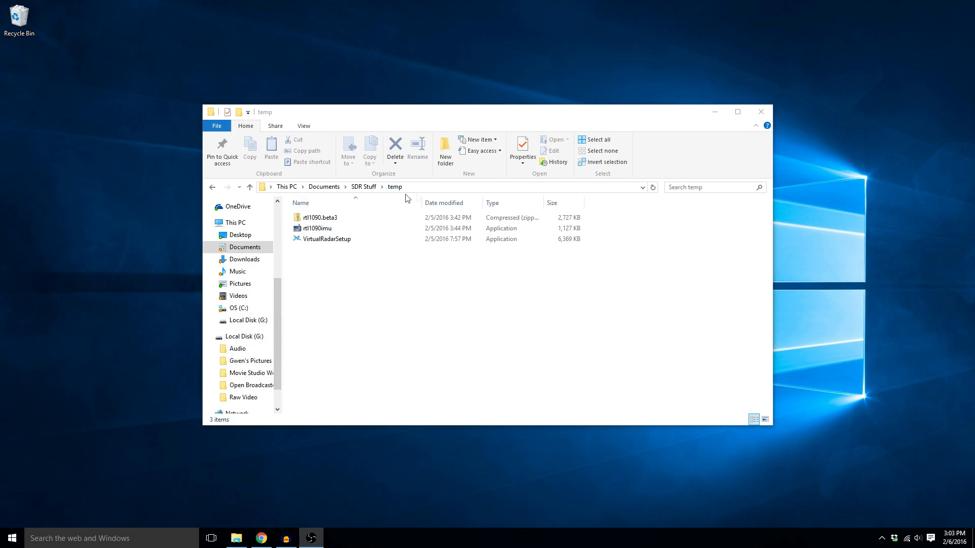
Select the rtl1090imu application in the SDR Stuff temp folder.
left_click(316, 229)
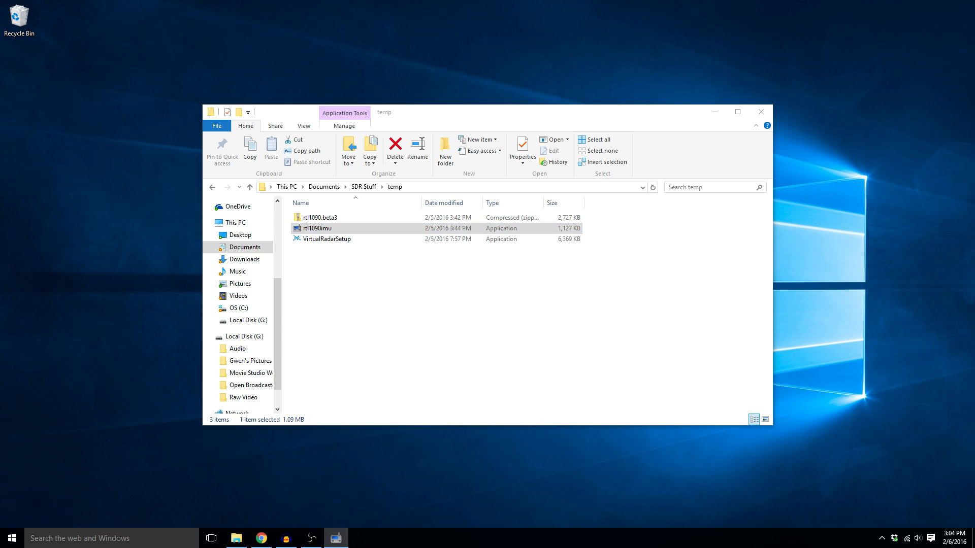
Launch RTL1090 IMU, start a New Install and confirm Windows Vista, 7, 8 as the version.
double_click(315, 228)
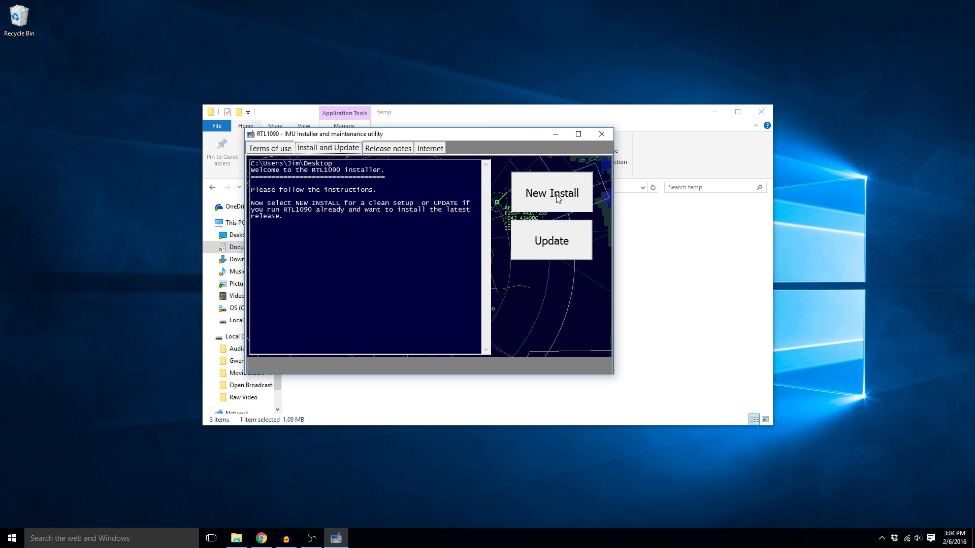
left_click(550, 192)
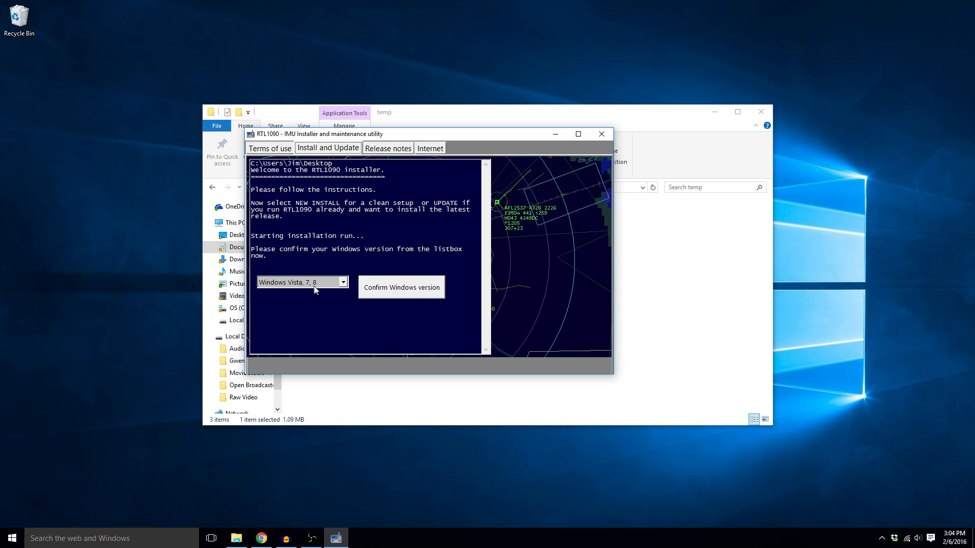
mouse_move(341, 286)
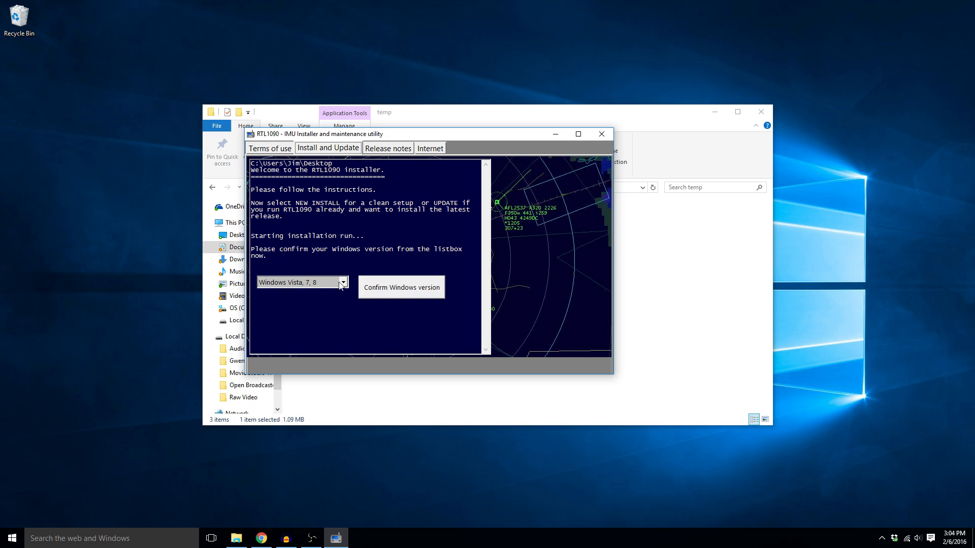
left_click(299, 281)
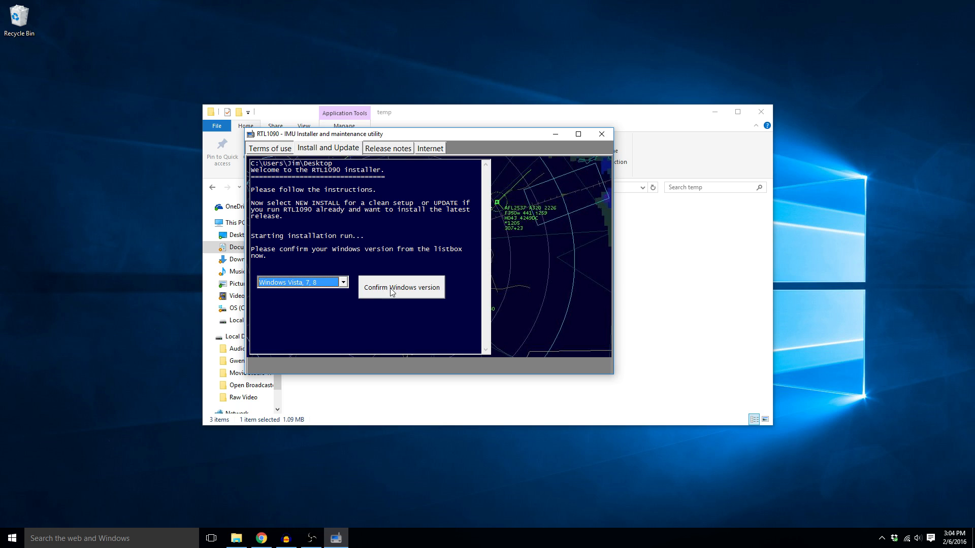
left_click(401, 287)
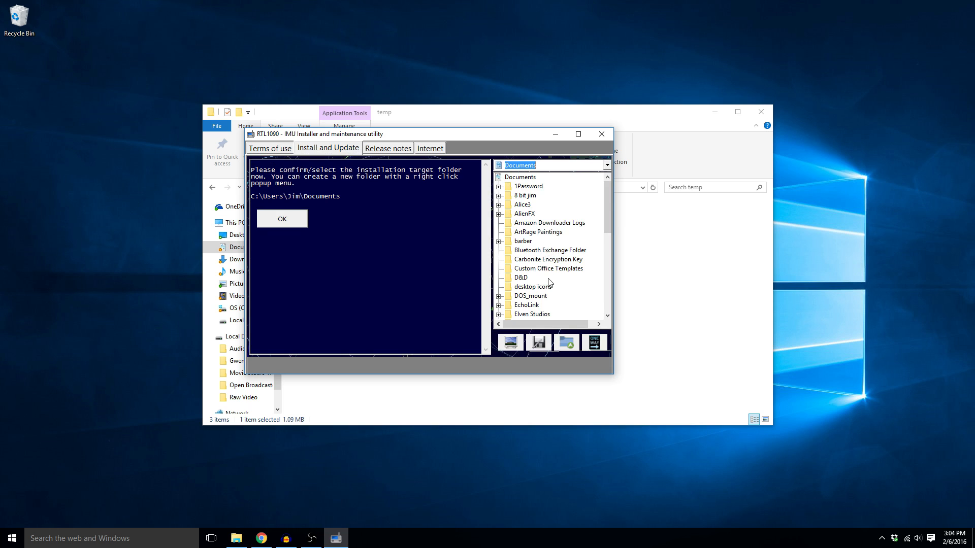
Create an rtl1090 subfolder under SDR Stuff\temp and confirm it as the install target.
scroll("down", 3)
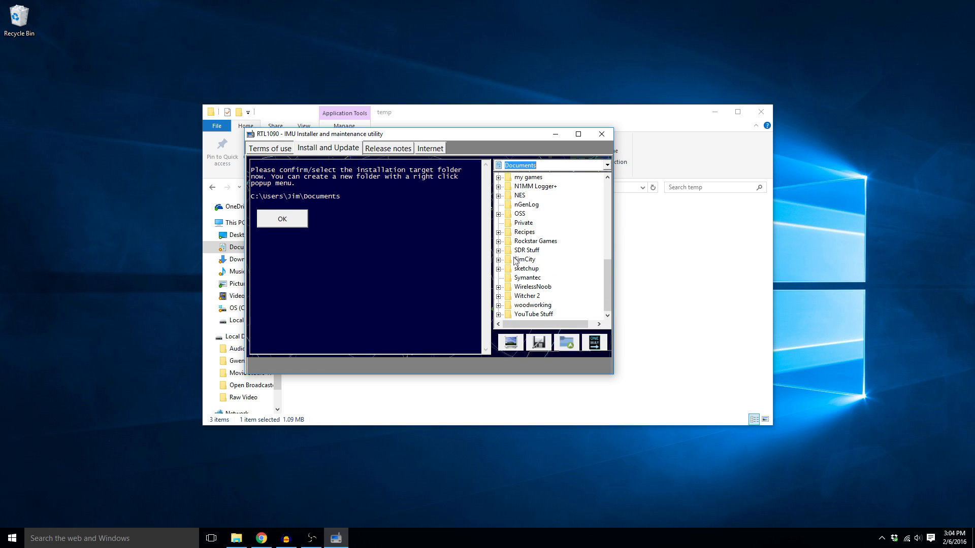
left_click(525, 250)
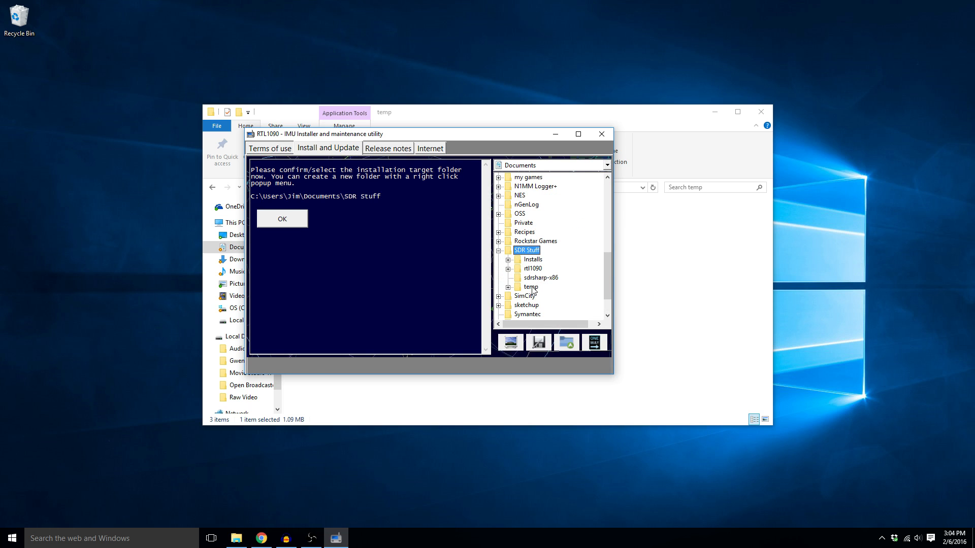
left_click(530, 286)
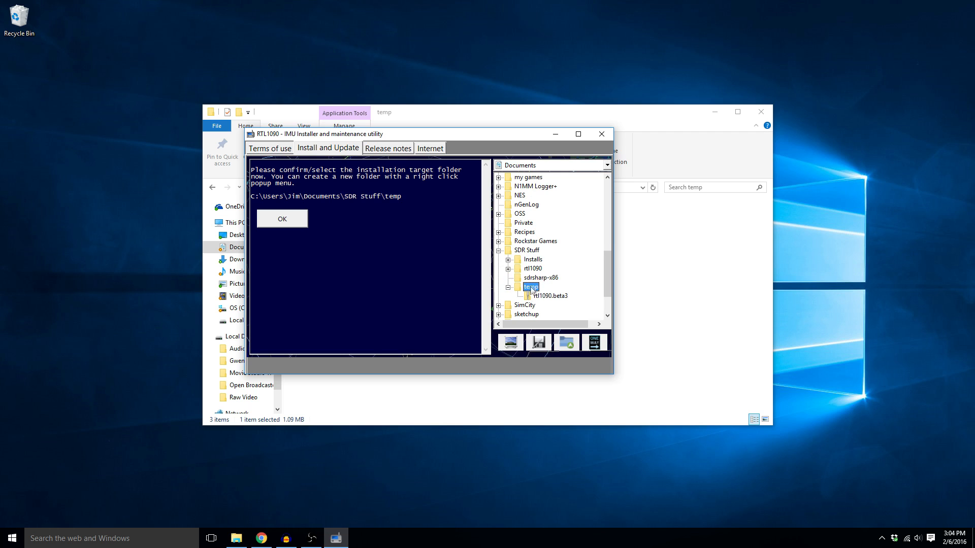
right_click(531, 286)
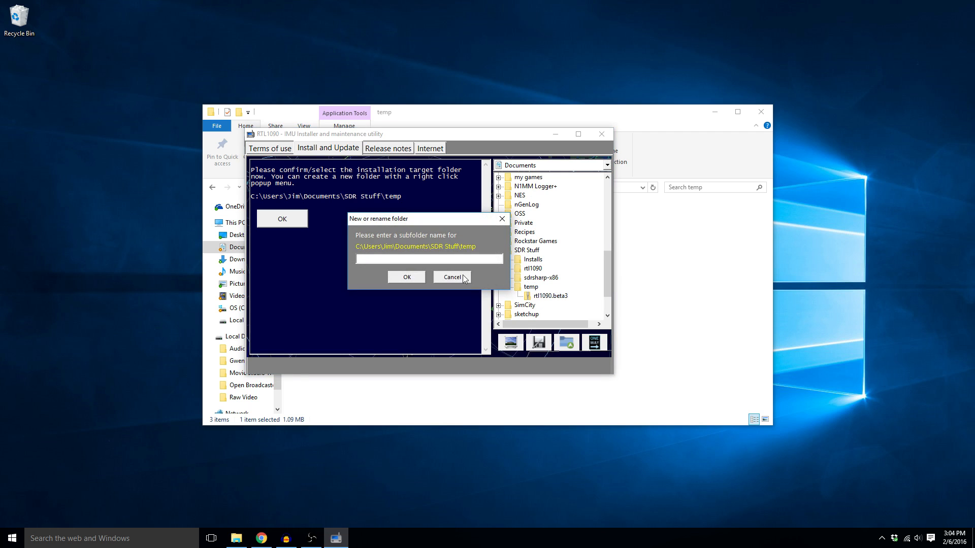
type("rtl")
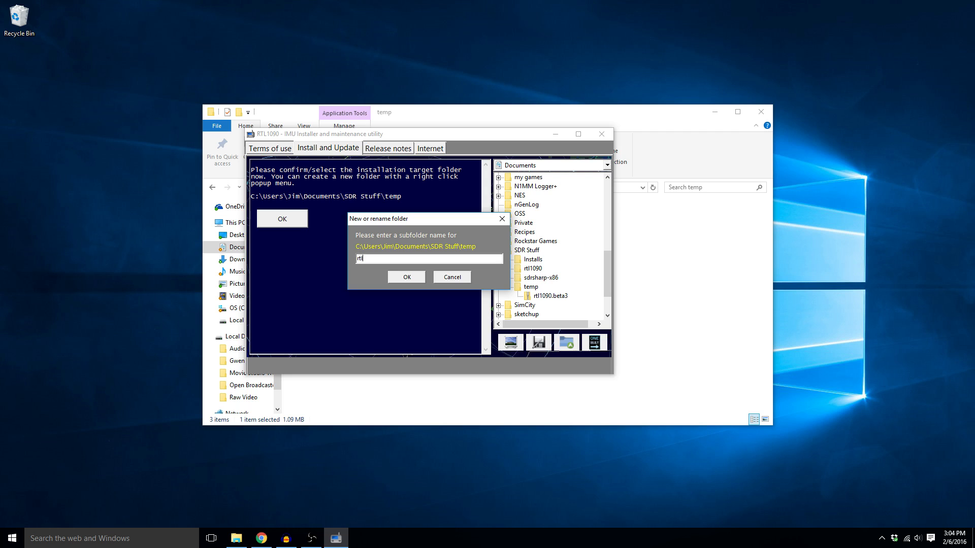
type("1090")
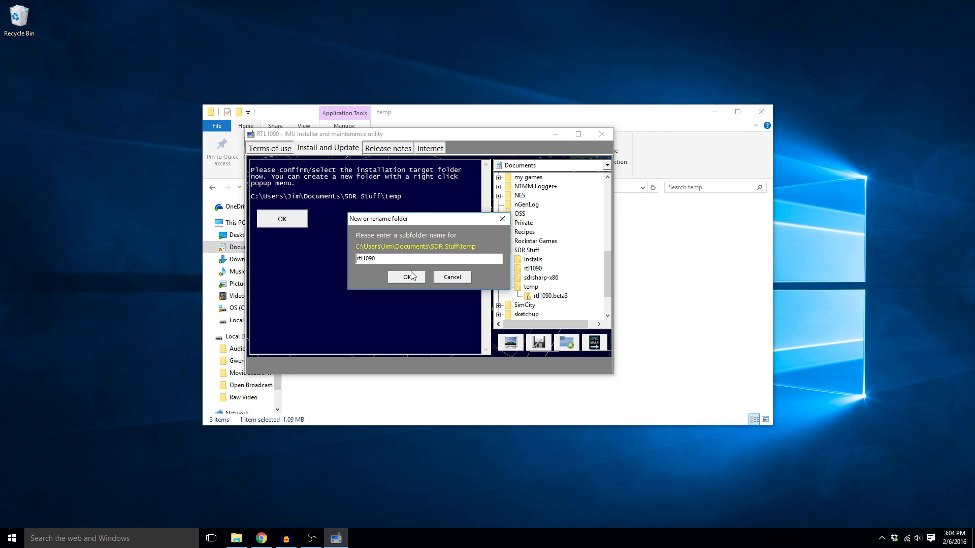
left_click(405, 276)
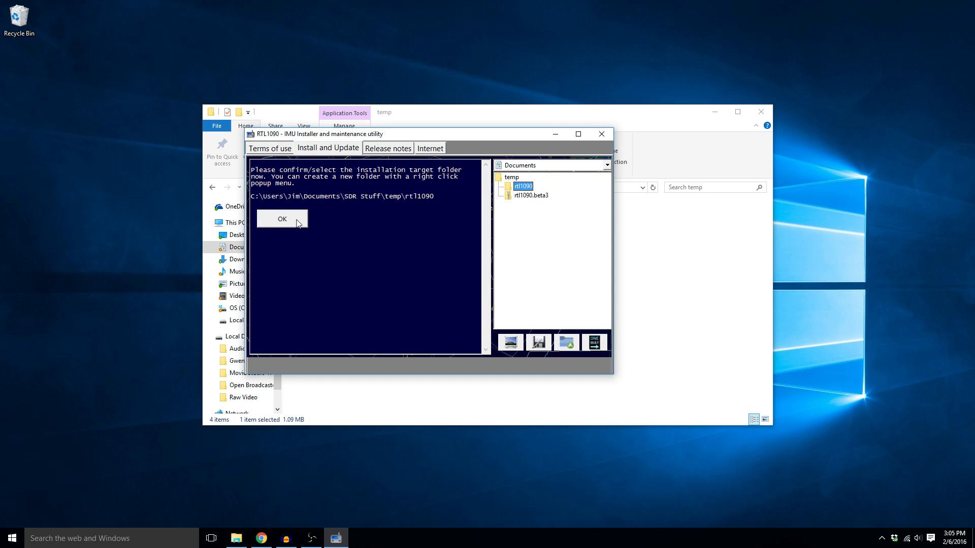
left_click(281, 220)
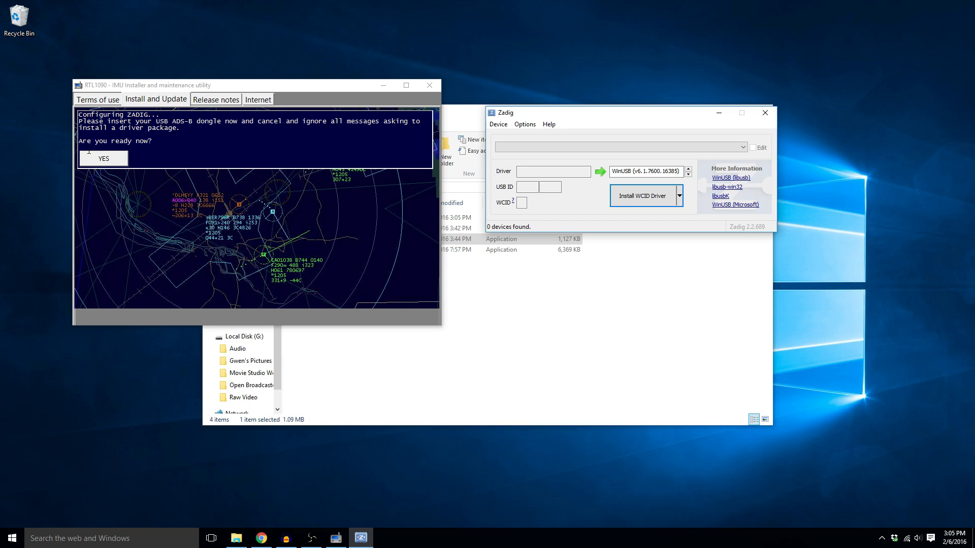
In Zadig select the RTL2838UHIDIR dongle with the WinUSB driver, then confirm driver setup complete in IMU.
left_click(103, 159)
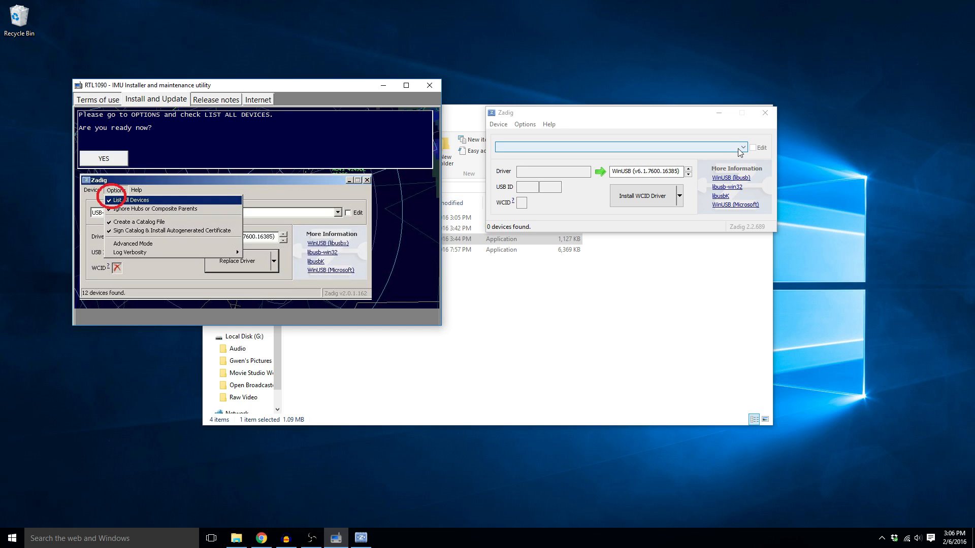
left_click(741, 147)
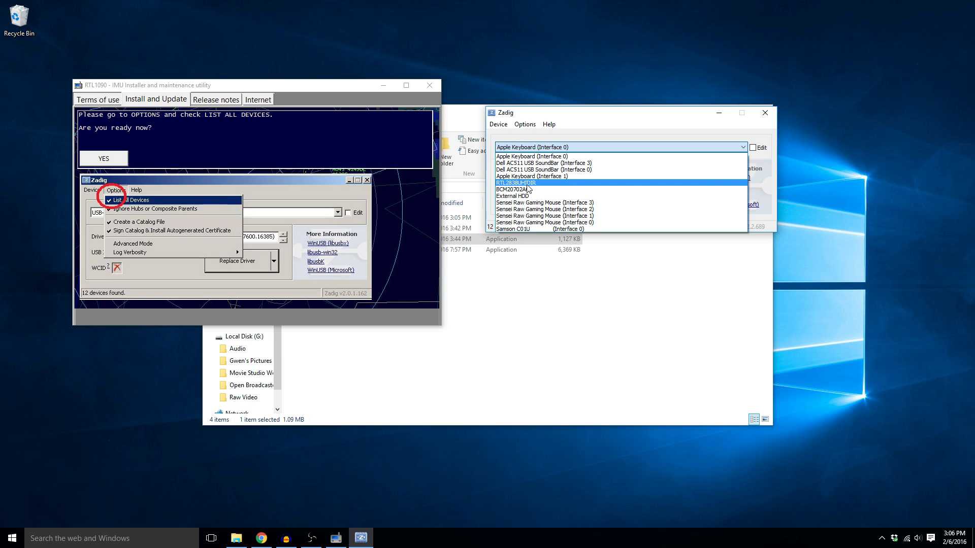
left_click(535, 182)
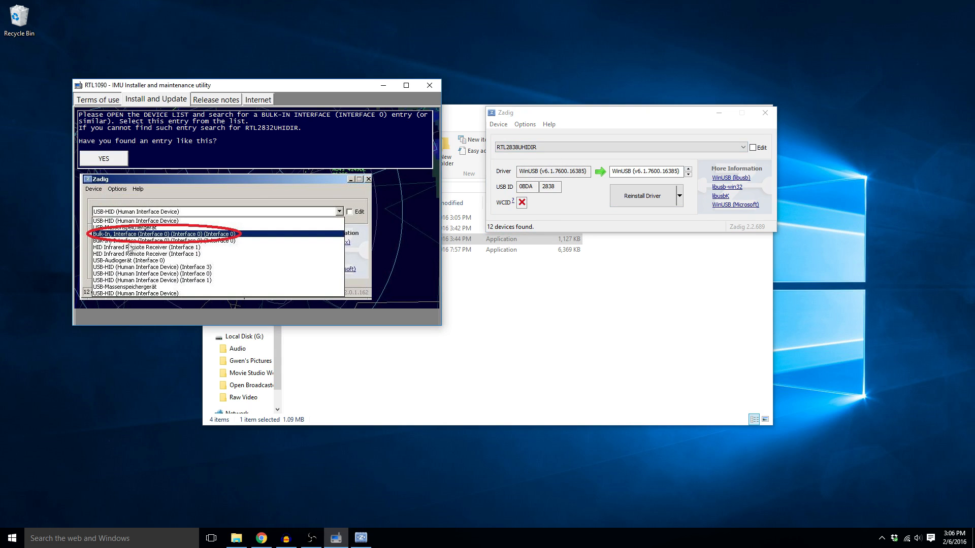
mouse_move(323, 222)
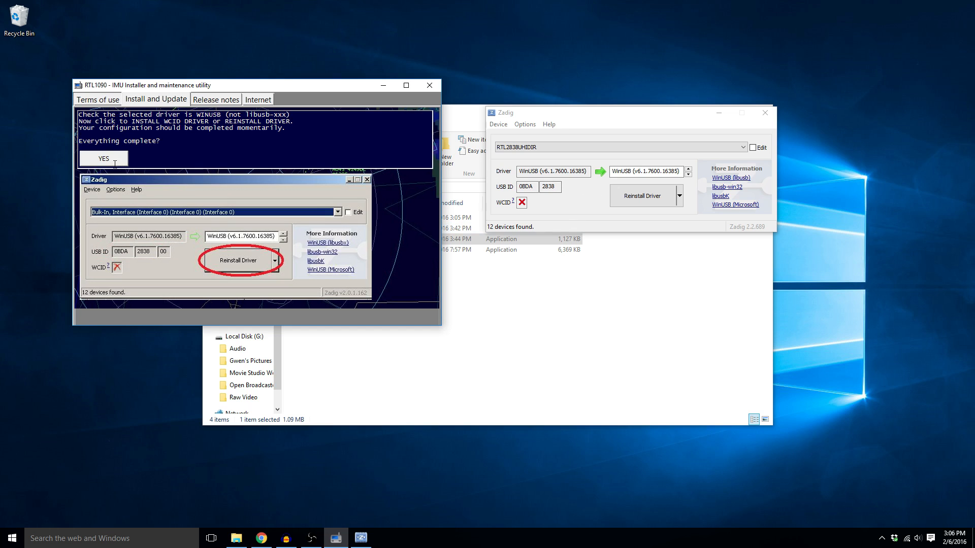
left_click(104, 159)
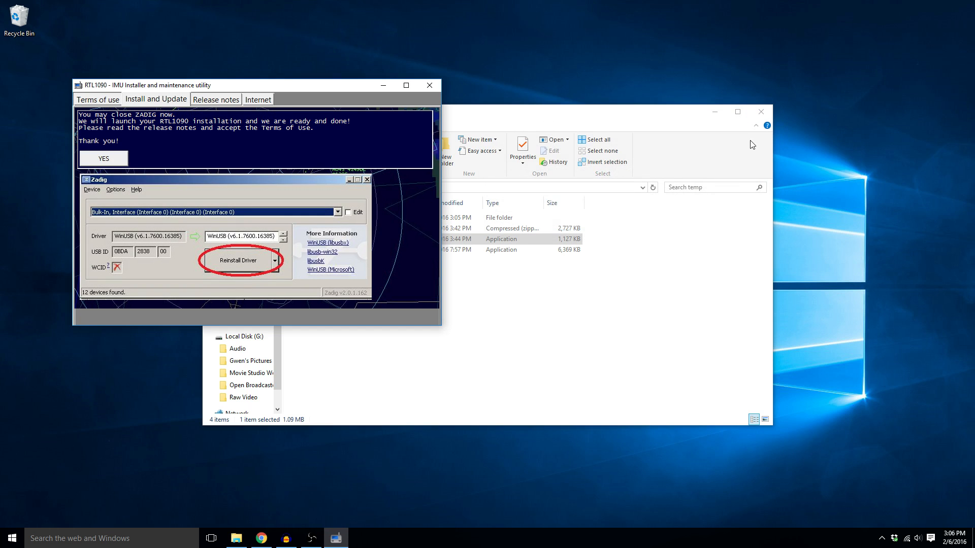
mouse_move(288, 175)
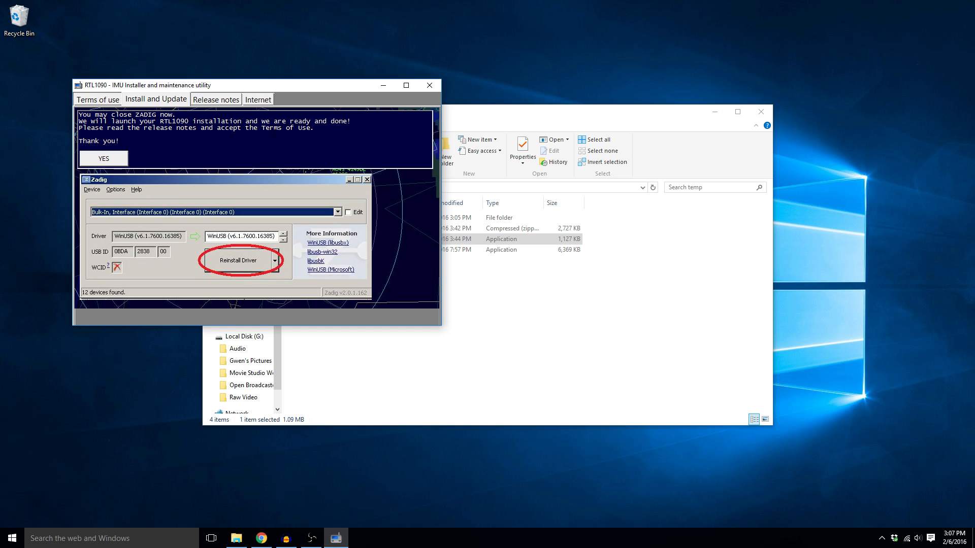
Launch RTL1090, close the installer, start receiving on 1090 MHz and show the aircraft table.
left_click(216, 100)
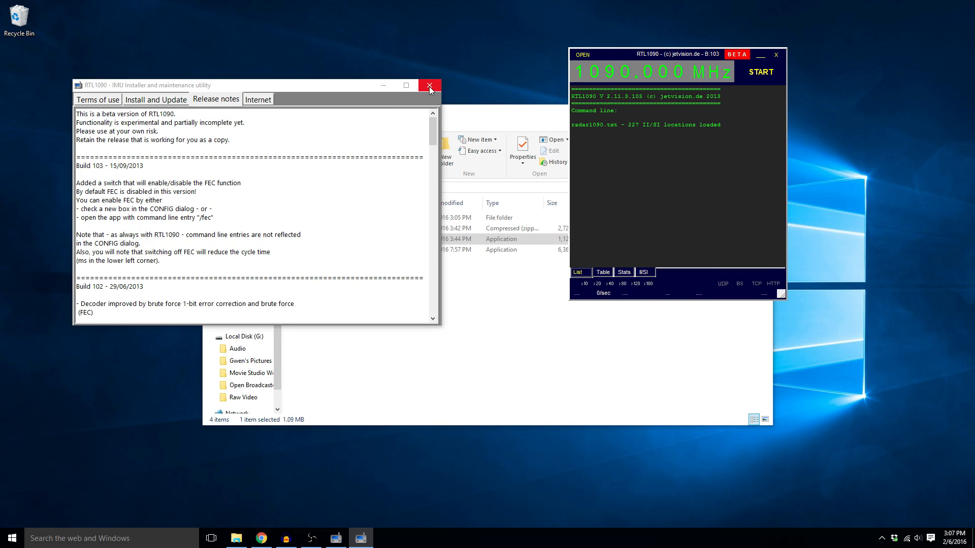
left_click(429, 86)
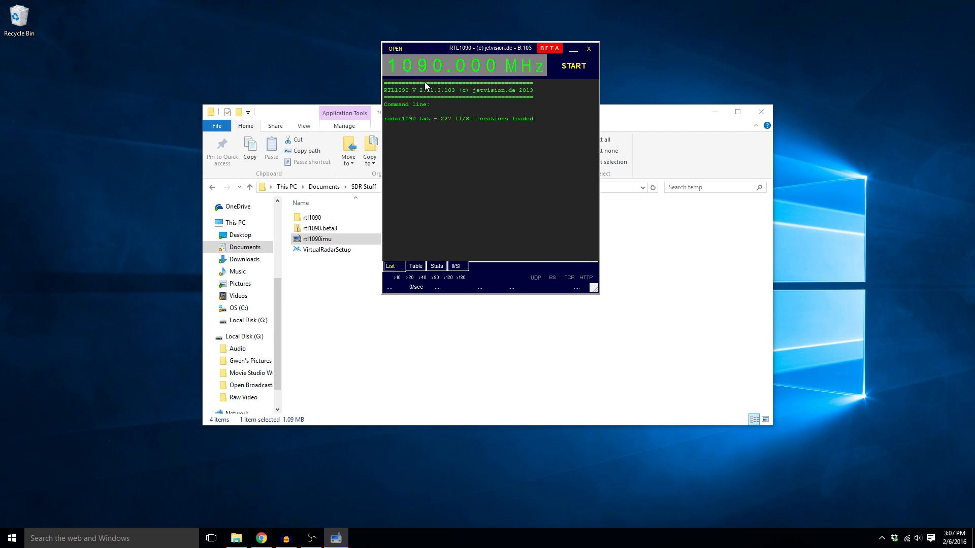
mouse_move(517, 247)
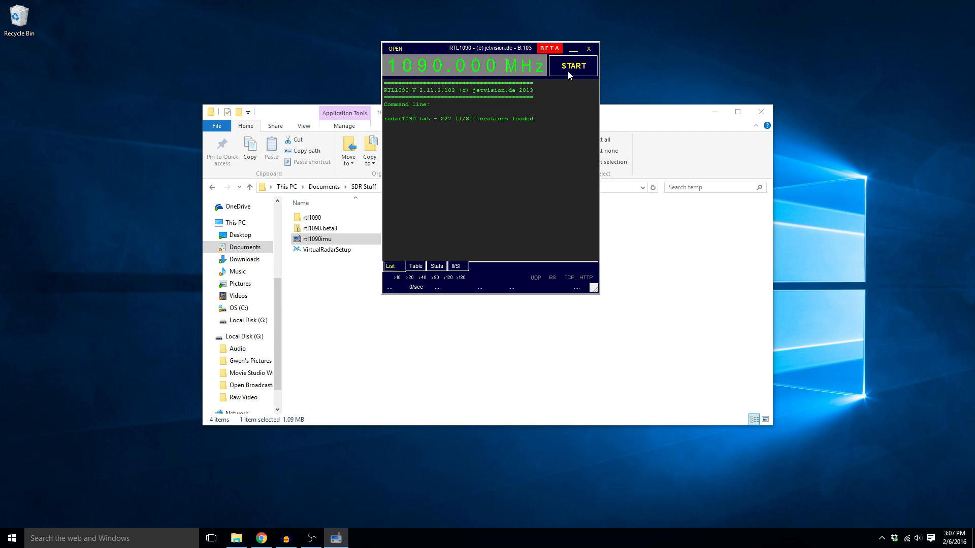
left_click(572, 66)
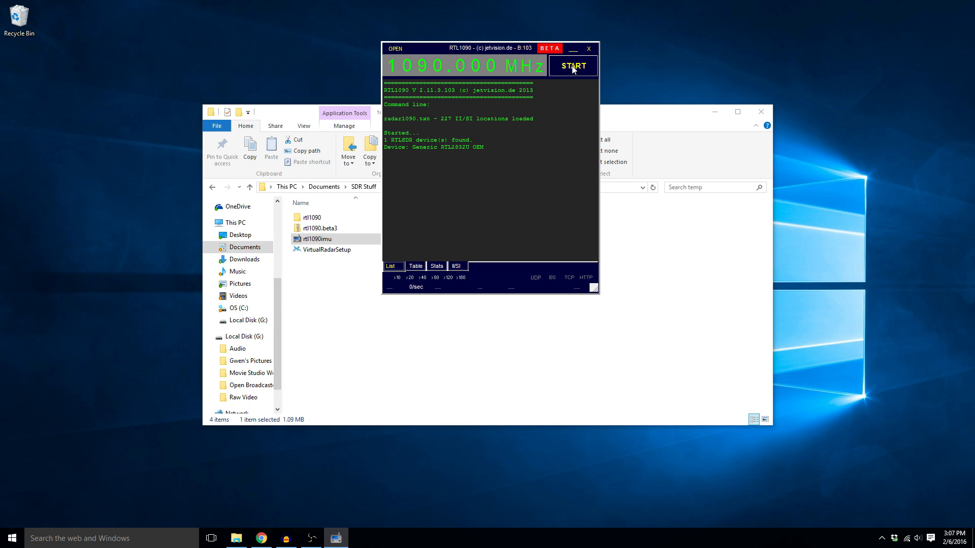
left_click(572, 66)
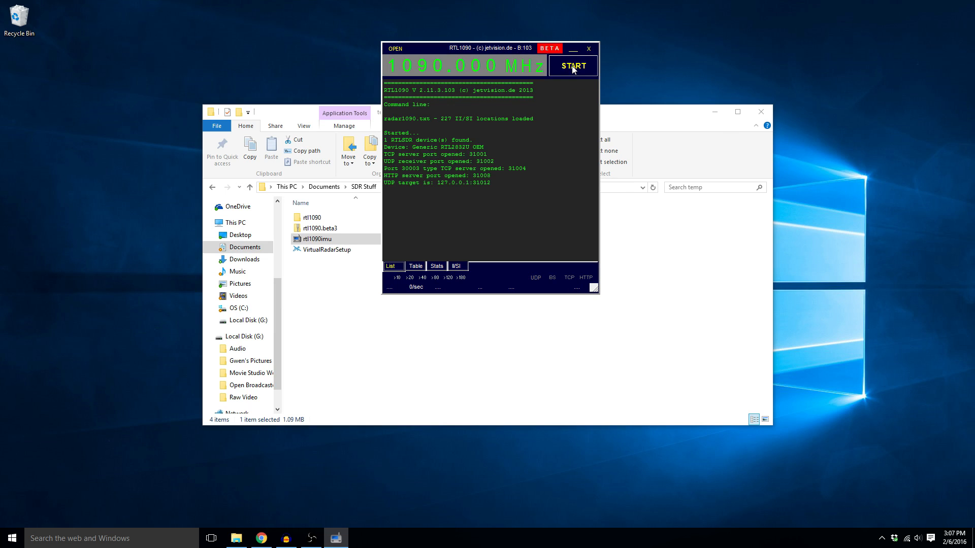
left_click(572, 66)
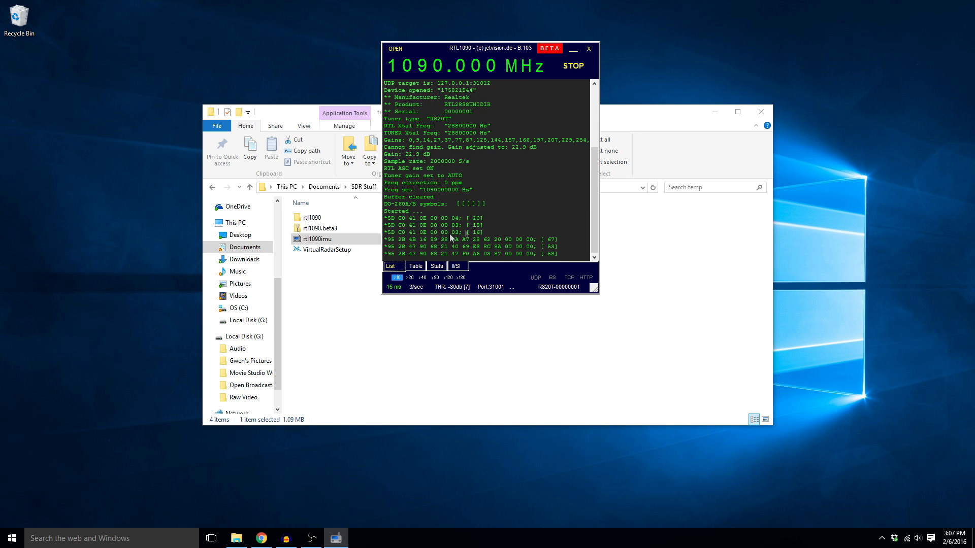
left_click(414, 266)
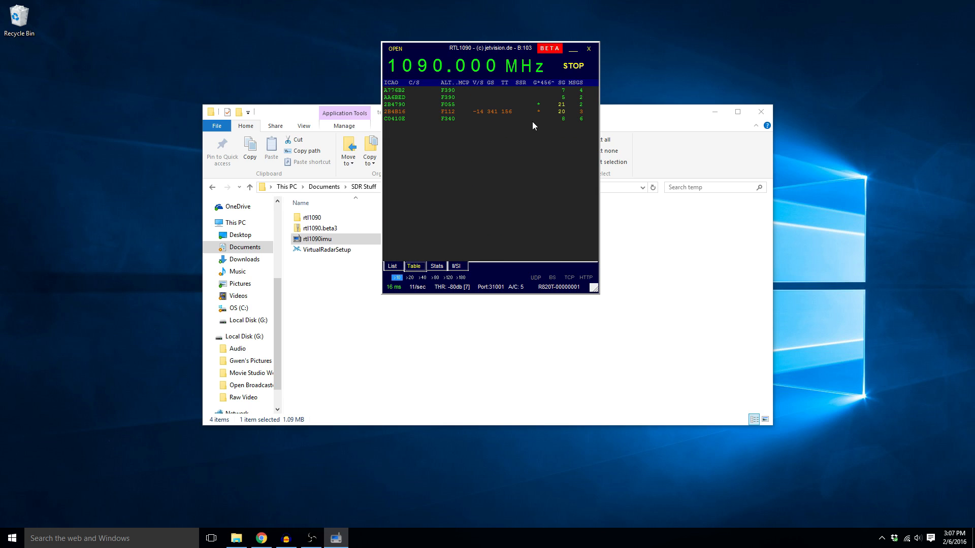
mouse_move(466, 117)
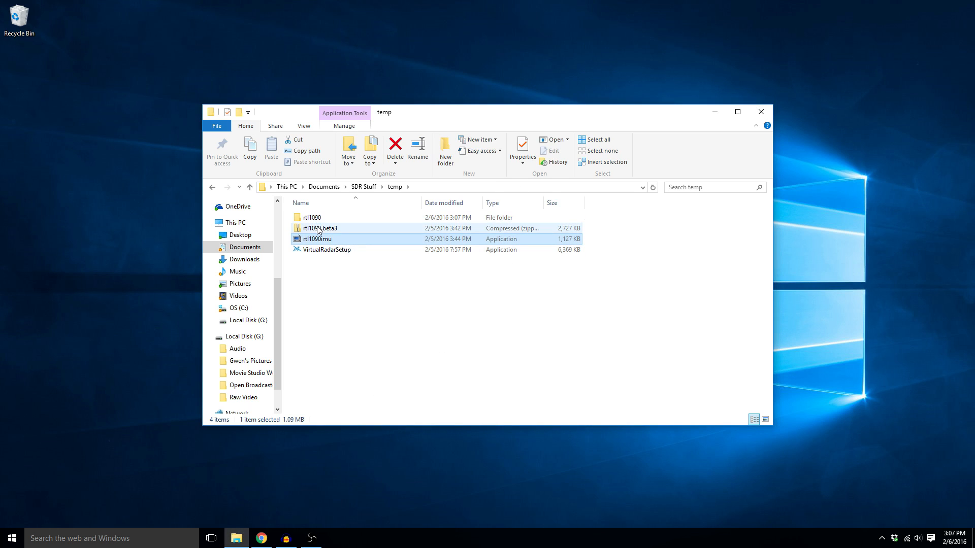
mouse_move(319, 229)
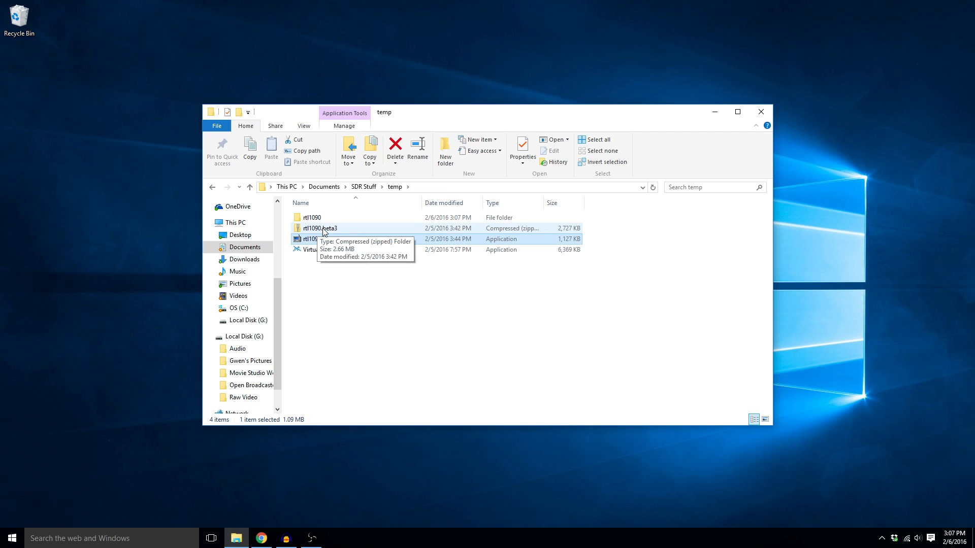
Copy the rtl1090.beta3 archive's files into the rtl1090 folder, replacing the existing rtl1090.exe.
double_click(319, 228)
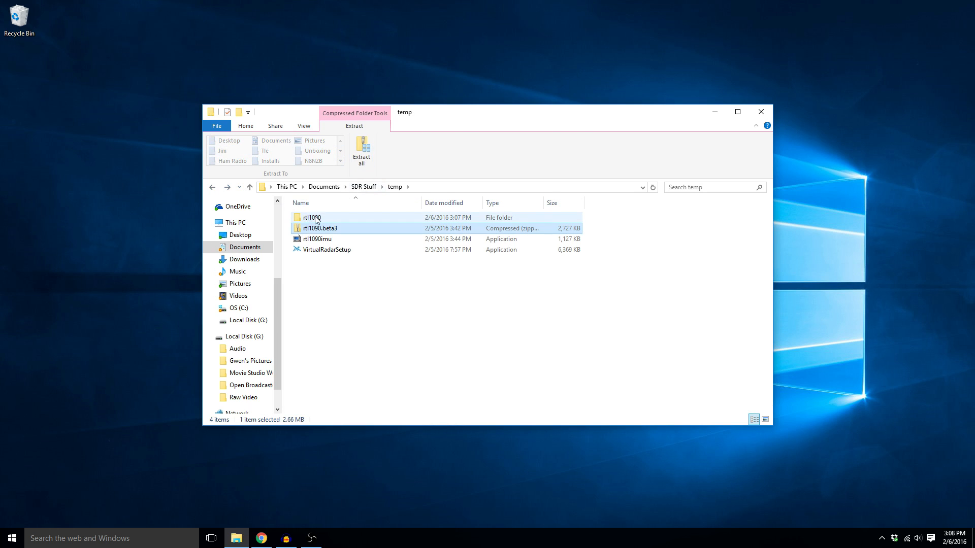
double_click(311, 218)
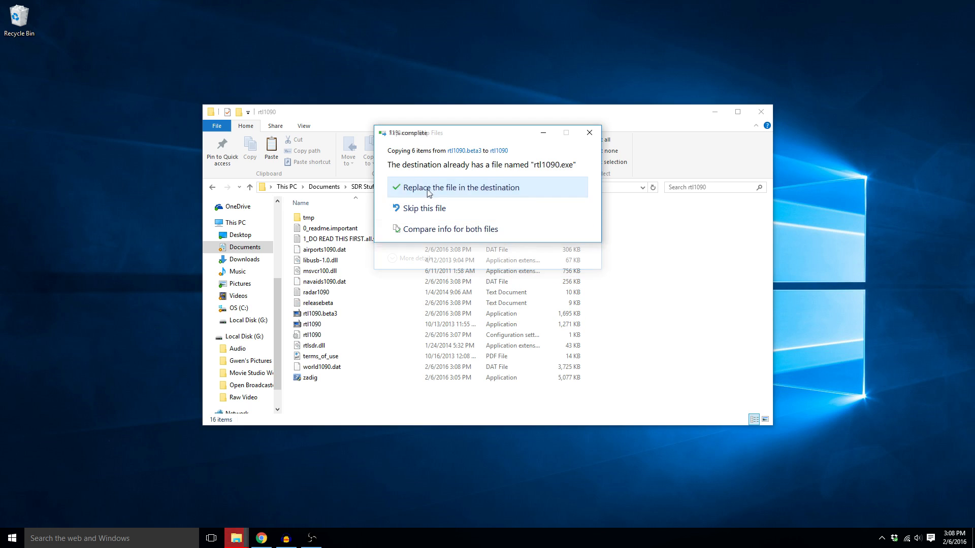
left_click(461, 187)
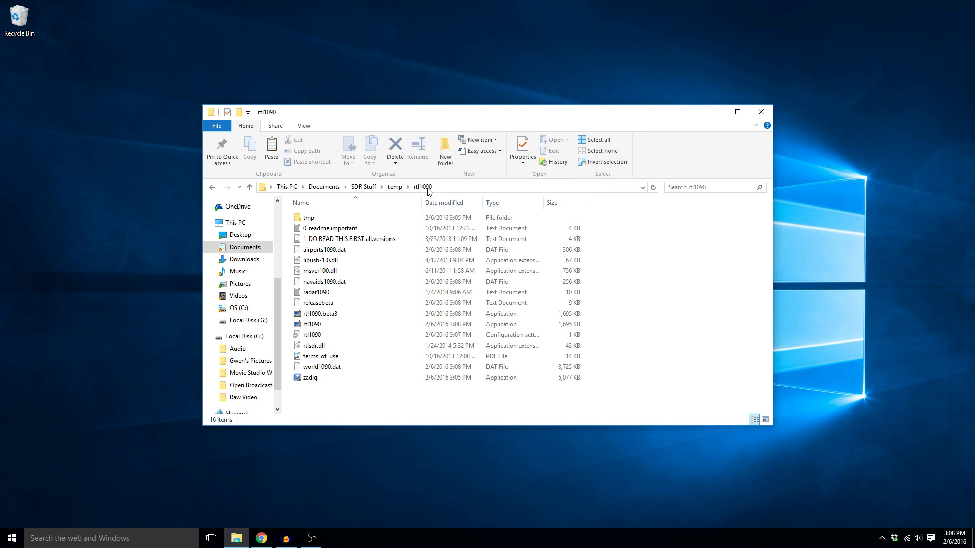
mouse_move(311, 324)
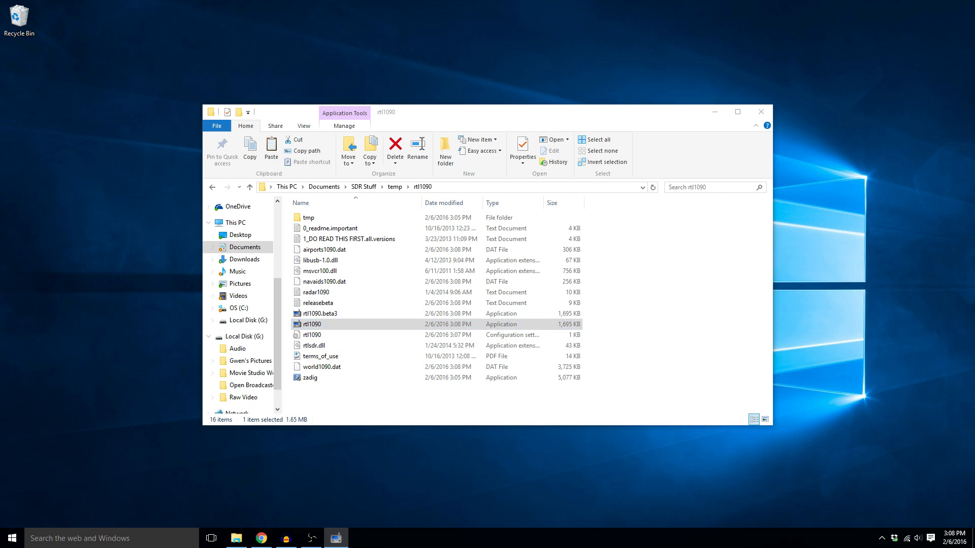
Run the updated rtl1090.exe and start the receiver so the RTL2832U dongle is found.
double_click(312, 324)
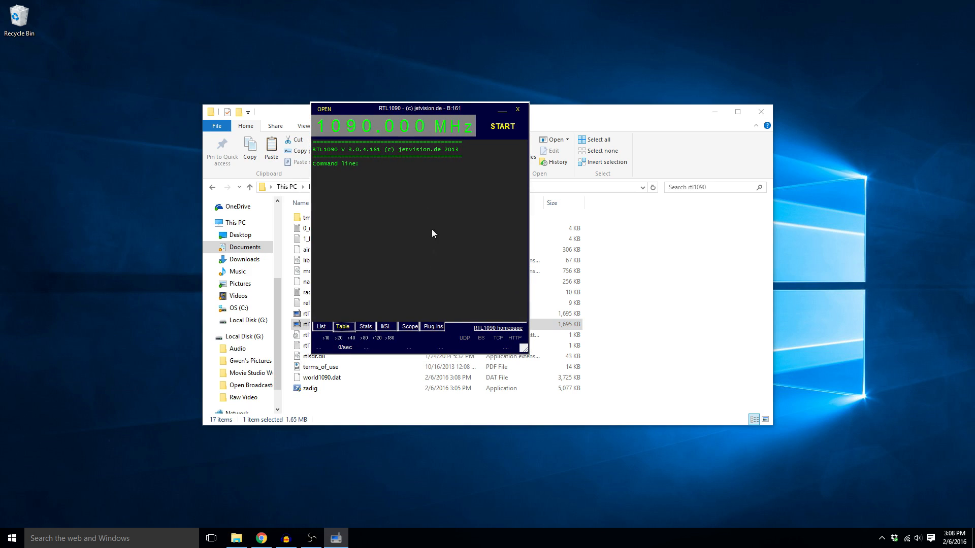
left_click(501, 126)
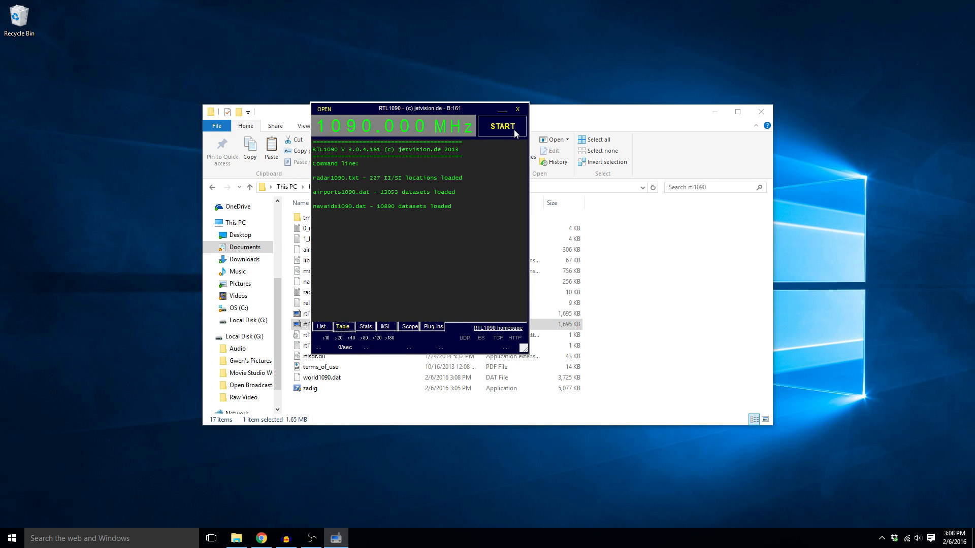
left_click(501, 126)
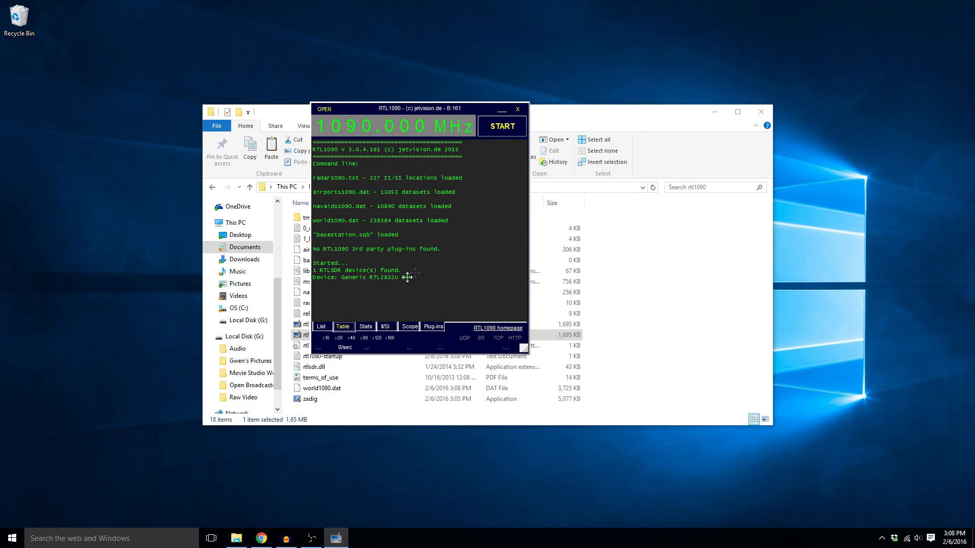
mouse_move(447, 270)
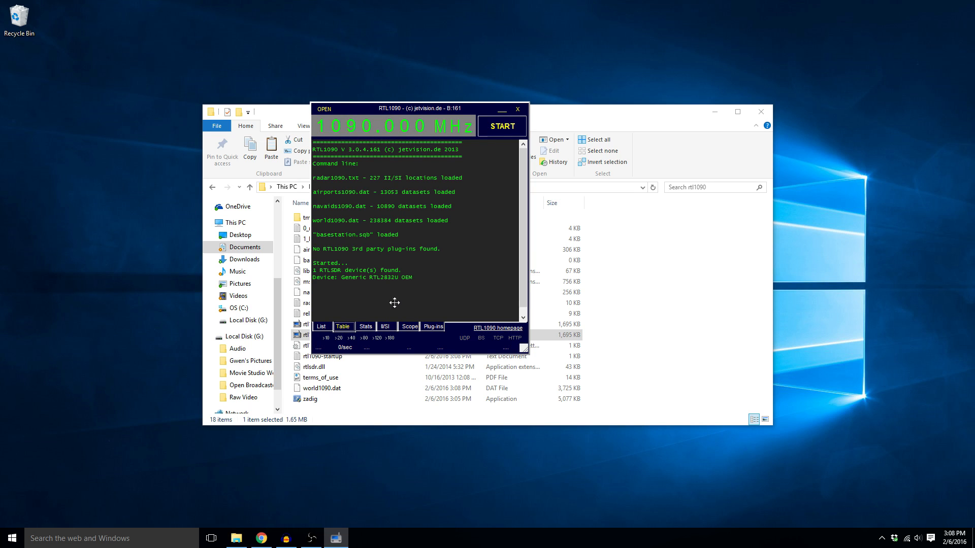
Begin decoding, view the aircraft table, then the radar scope zoomed in on the local area.
left_click(501, 125)
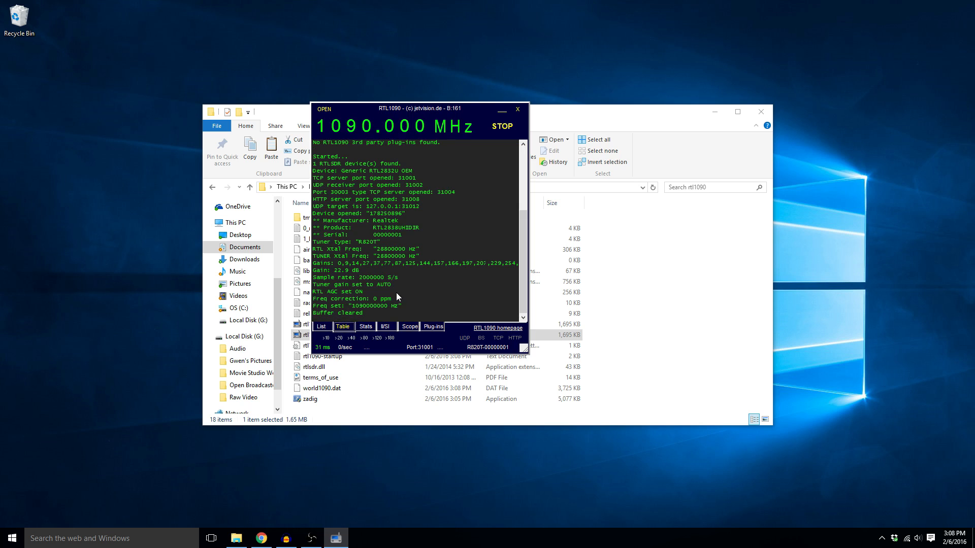
left_click(343, 326)
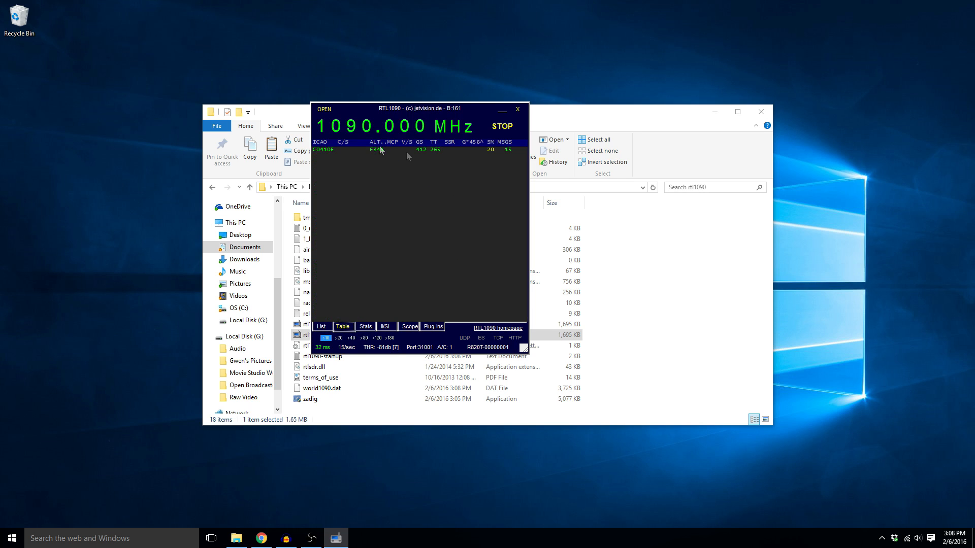
left_click(407, 326)
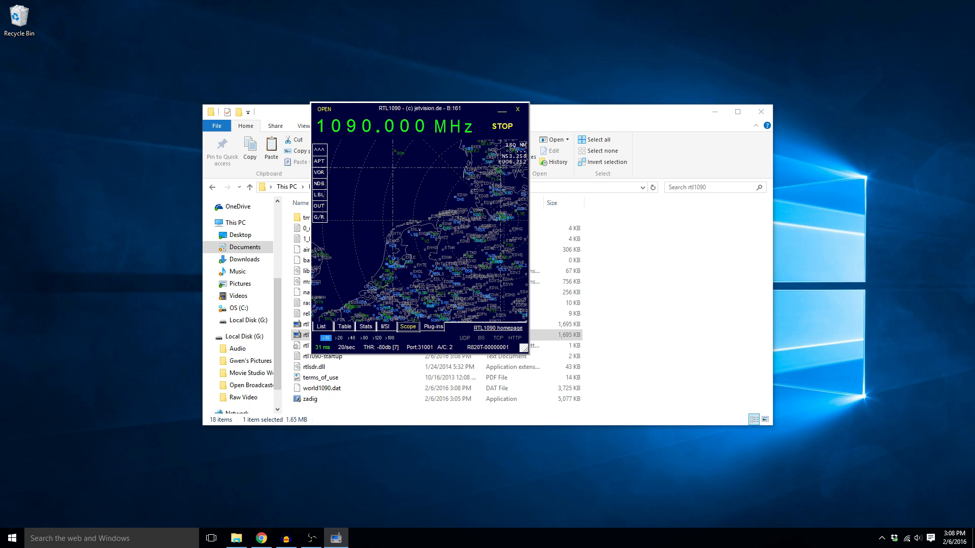
left_click(338, 337)
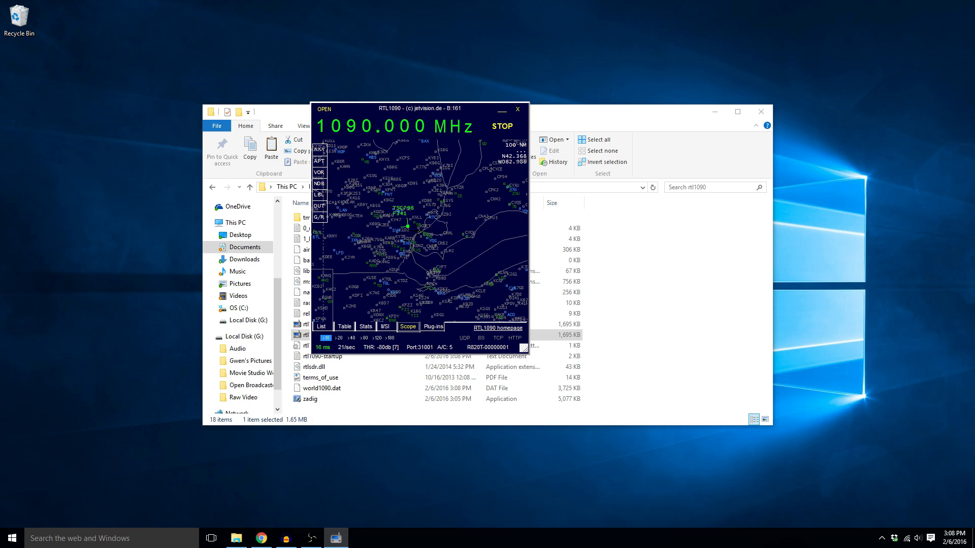
left_click(341, 337)
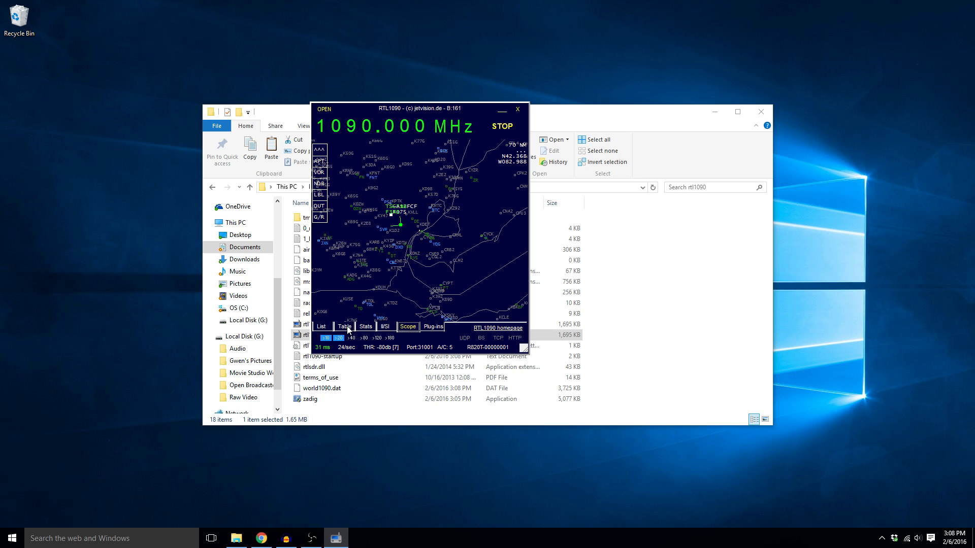
Launch VirtualRadarSetup from the temp folder and allow it to run past the SmartScreen warning.
left_click(342, 326)
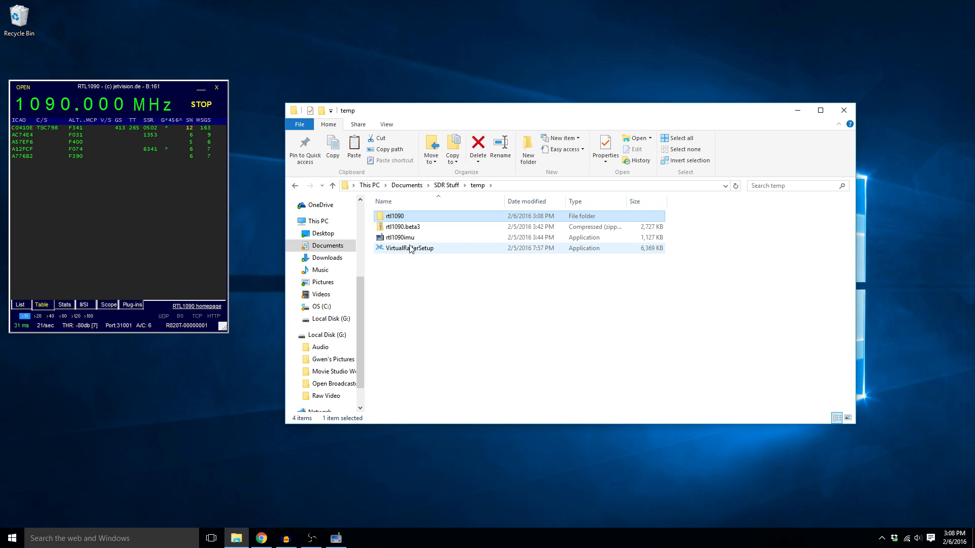
left_click(410, 247)
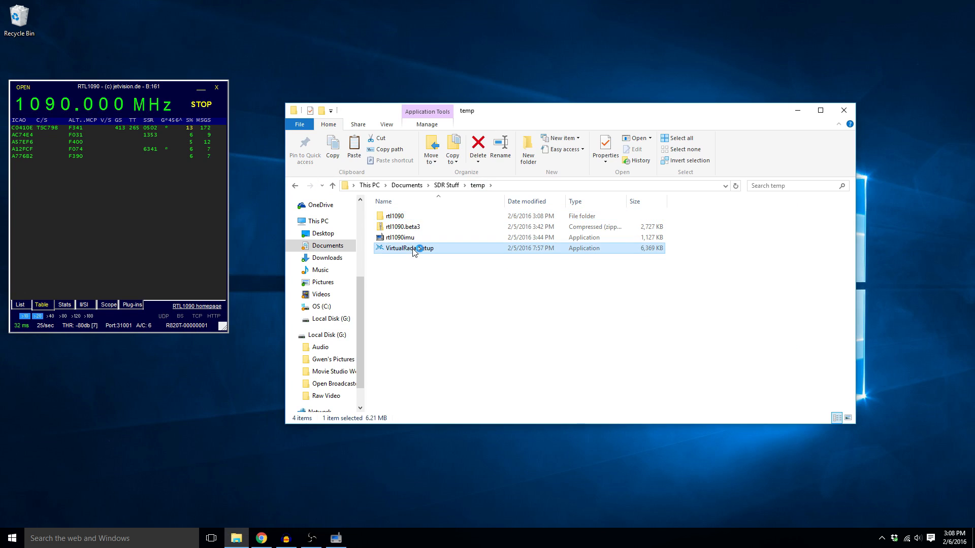
double_click(410, 248)
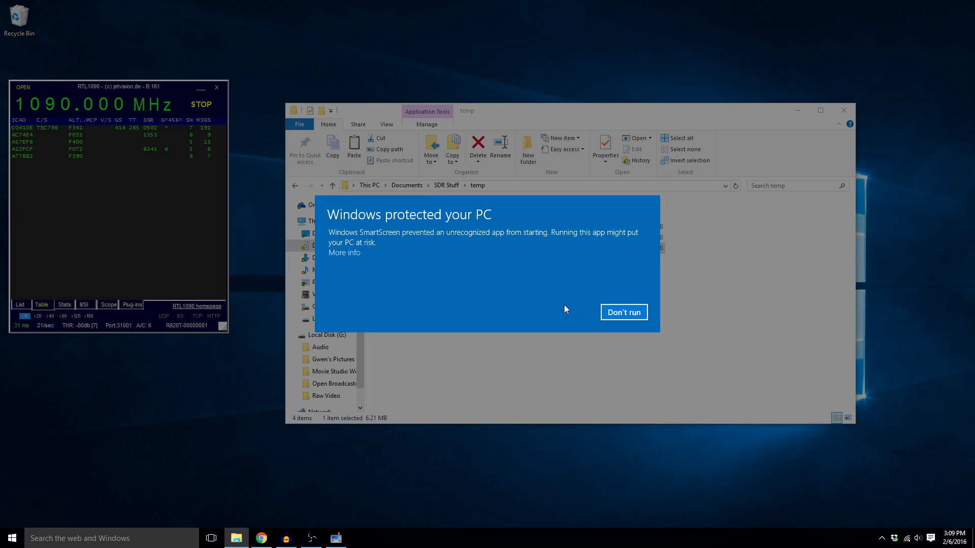
mouse_move(528, 242)
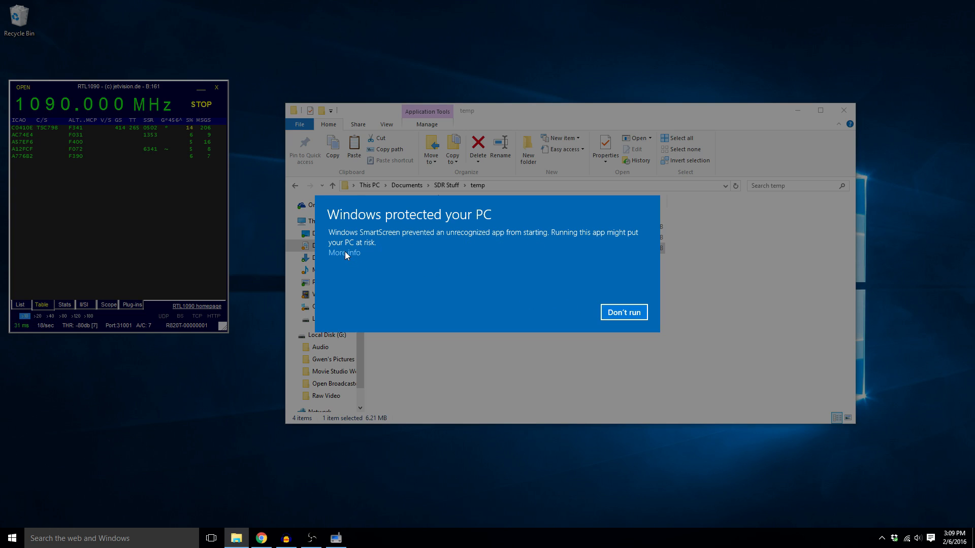
left_click(343, 253)
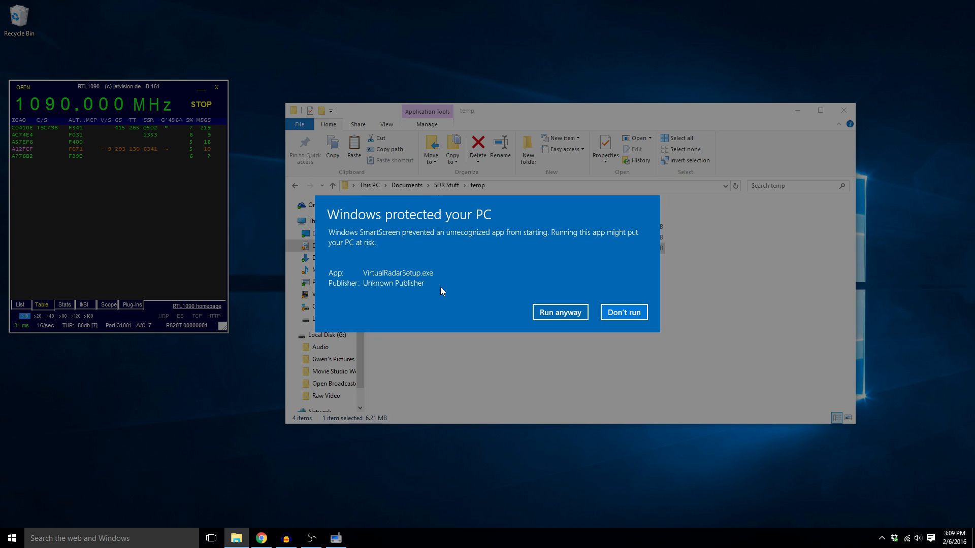
left_click(623, 312)
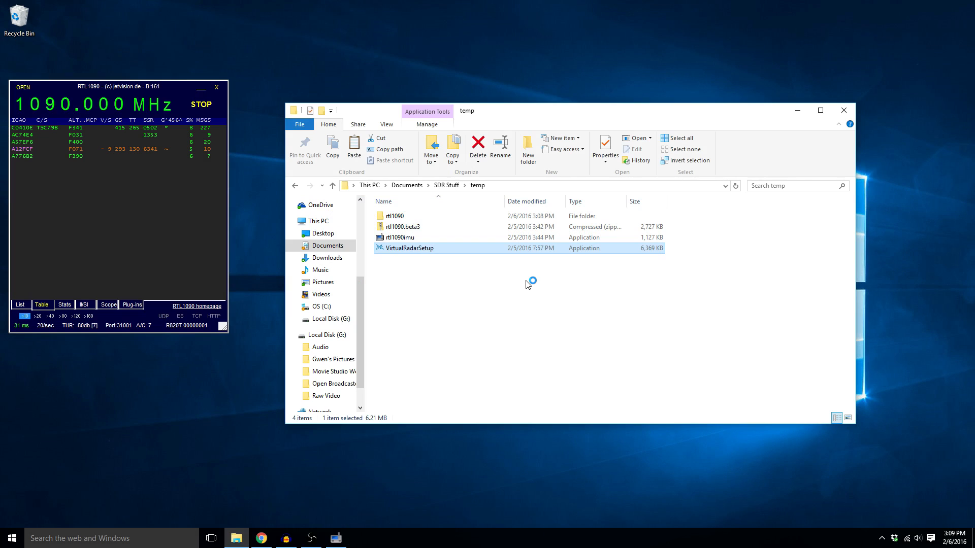
Install Virtual Radar with the defaults — server port 80, Virtual Radar Start Menu folder, no firewall task — and finish.
double_click(409, 248)
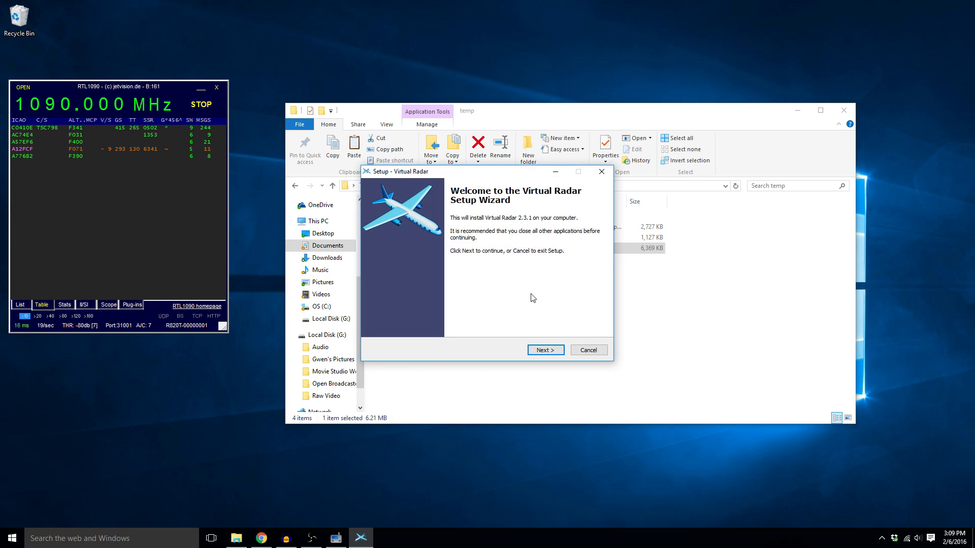
mouse_move(447, 310)
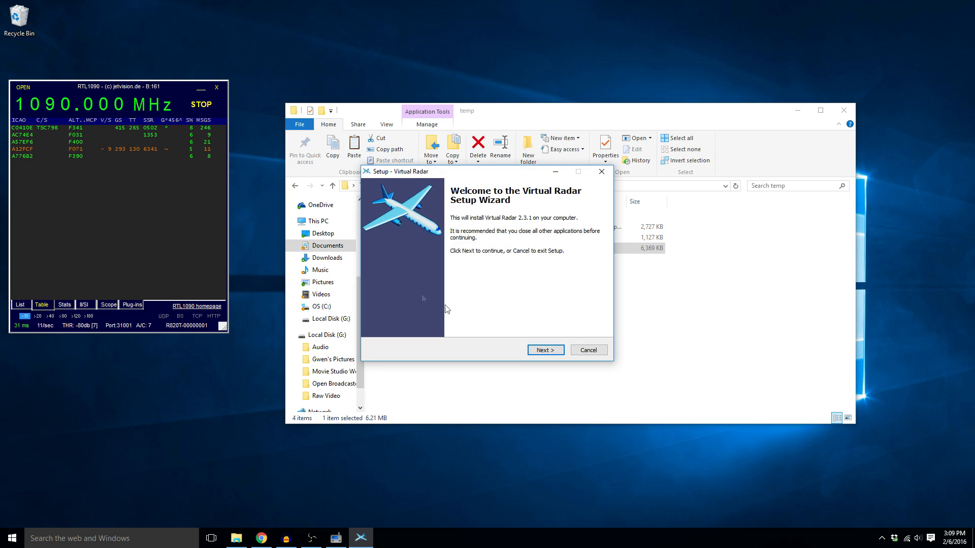
left_click(544, 349)
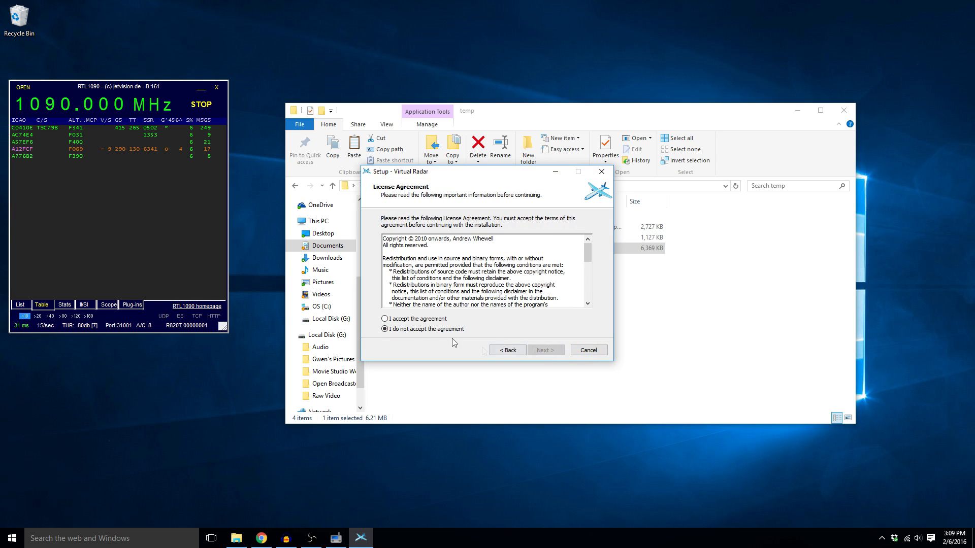
left_click(544, 350)
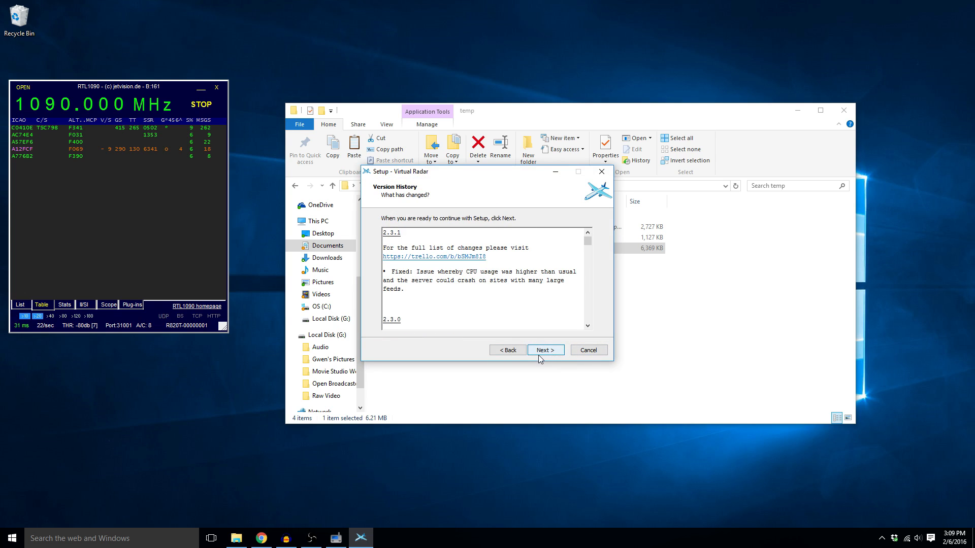
left_click(545, 351)
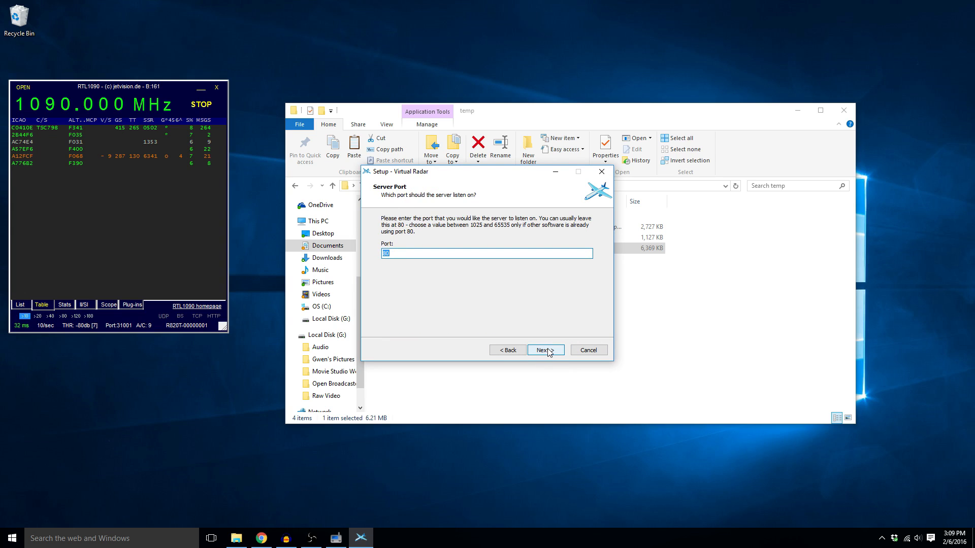
left_click(544, 350)
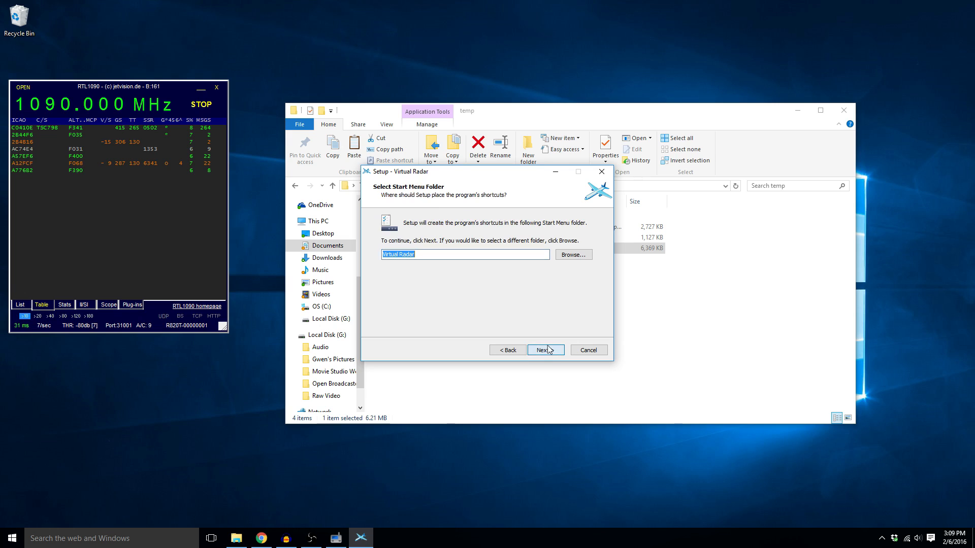
left_click(544, 350)
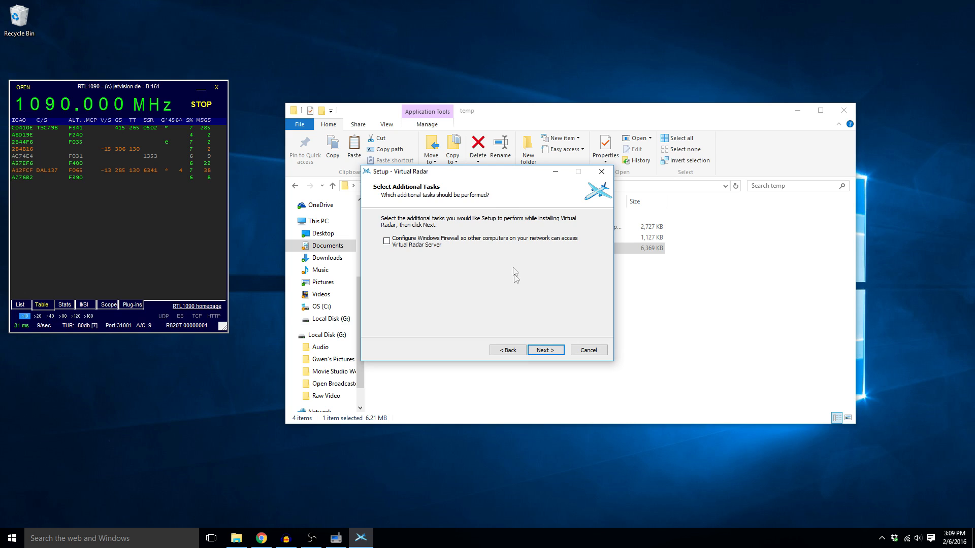
left_click(544, 350)
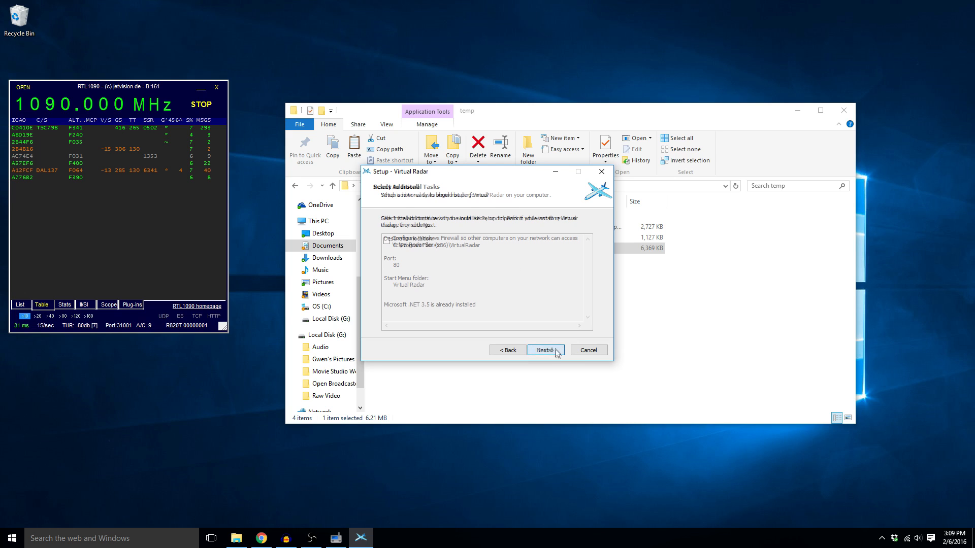
left_click(544, 351)
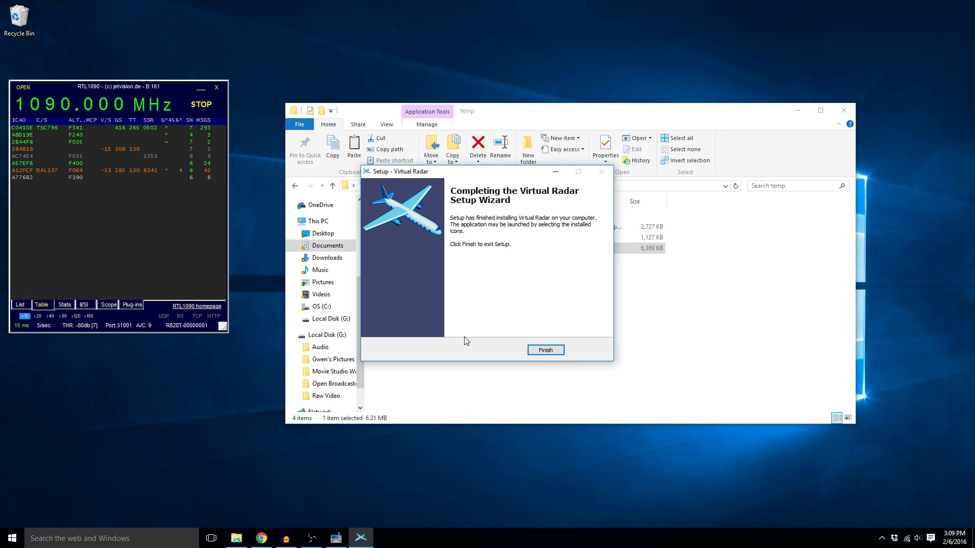
left_click(544, 350)
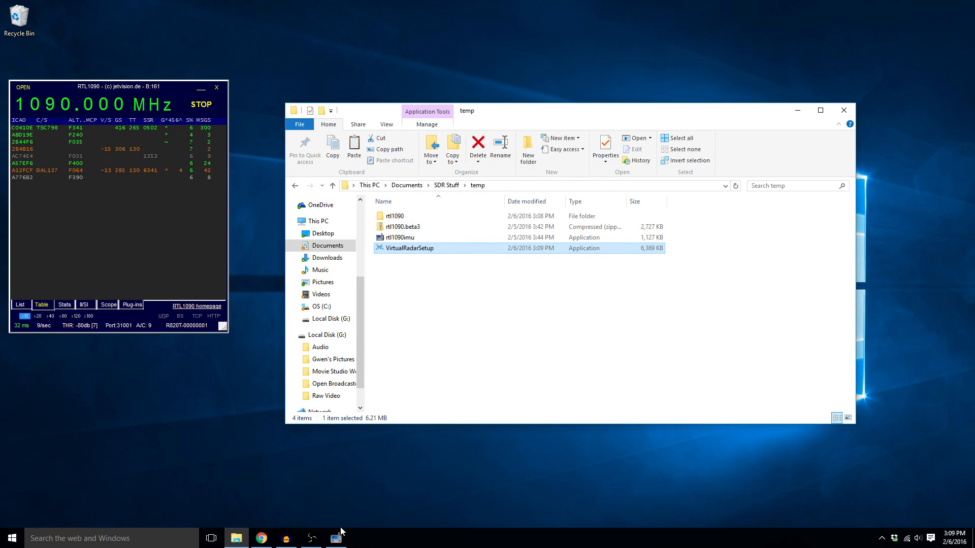
Launch Virtual Radar Server from Windows search using 'radar'.
left_click(81, 538)
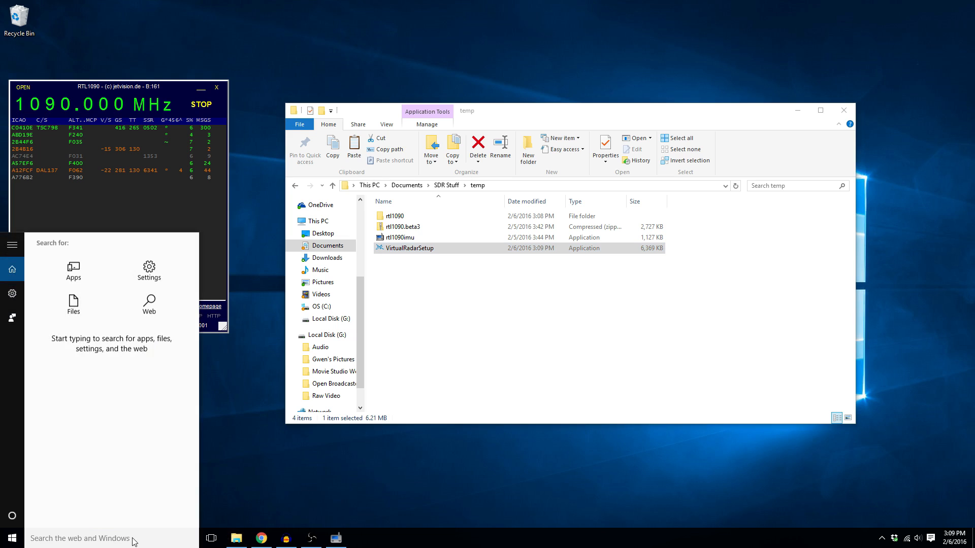
type("radar")
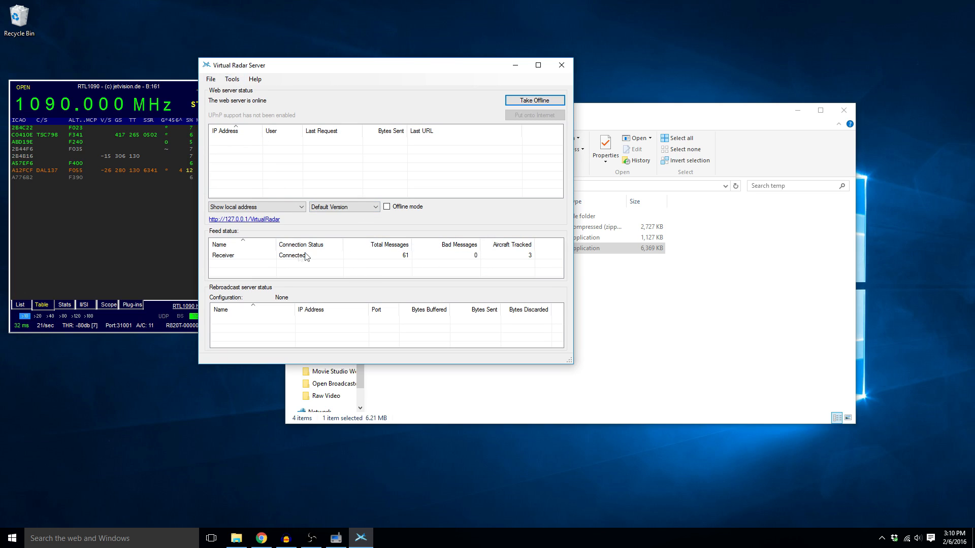
Start the receiver configuration wizard from Tools > Options > Receivers.
left_click(232, 79)
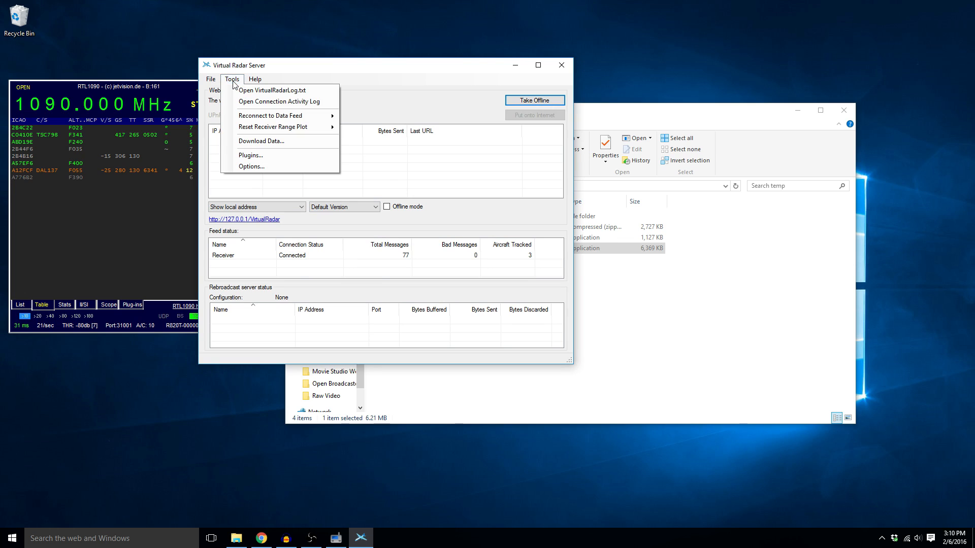
left_click(251, 165)
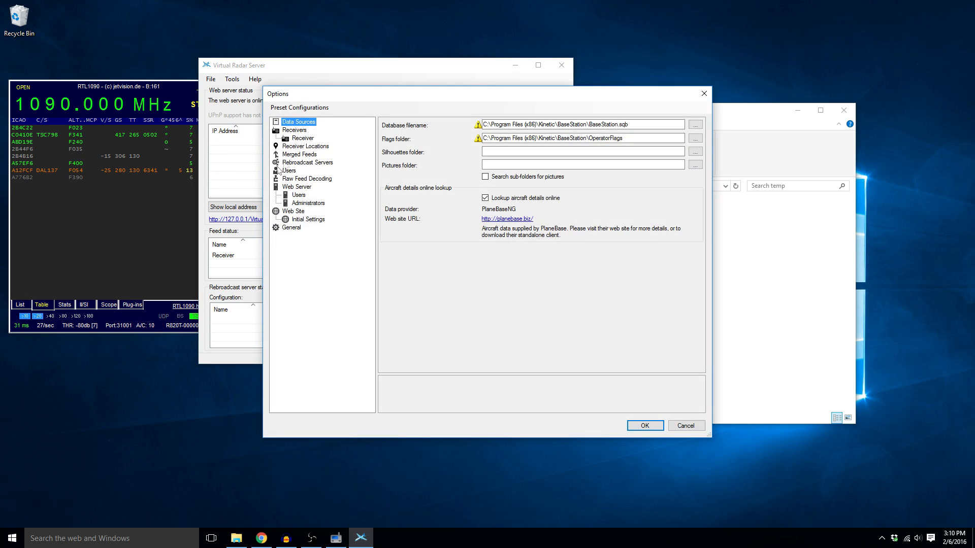
left_click(303, 137)
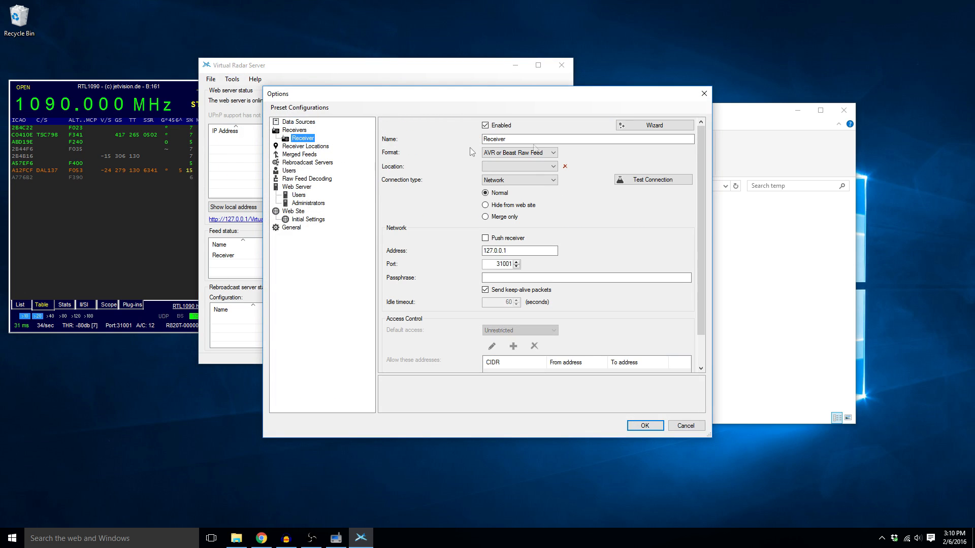
left_click(653, 125)
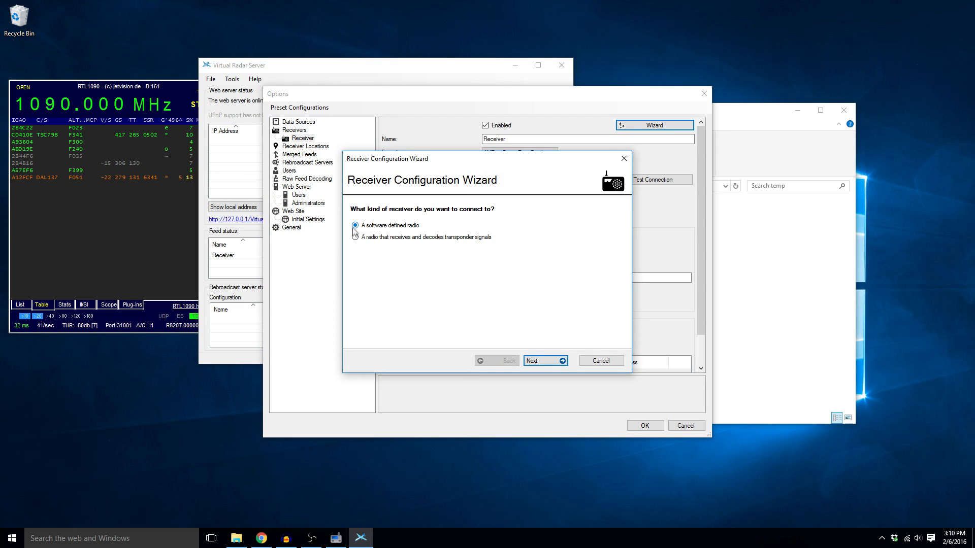
Configure the receiver as a software defined radio decoded by RTL1090 on this computer and save the options.
left_click(541, 360)
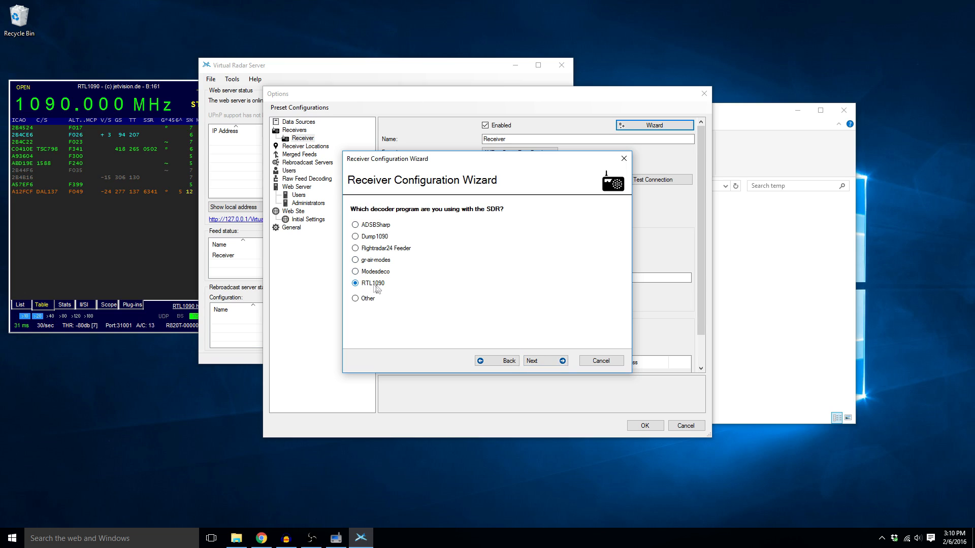
left_click(541, 360)
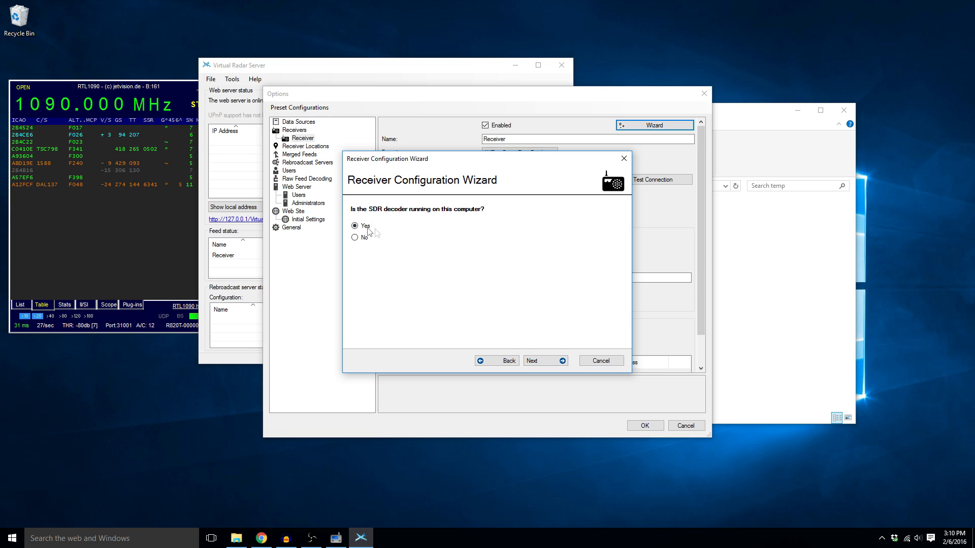
left_click(542, 361)
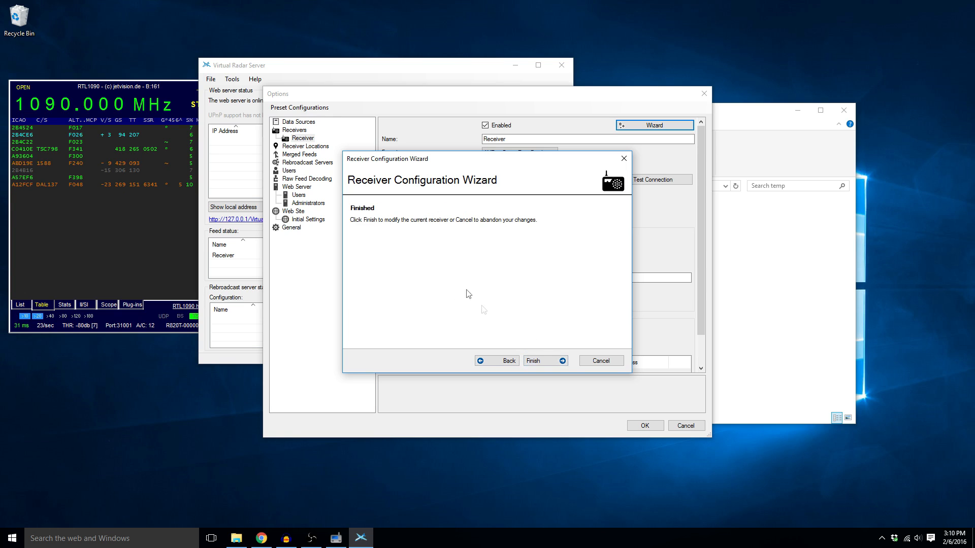
left_click(544, 360)
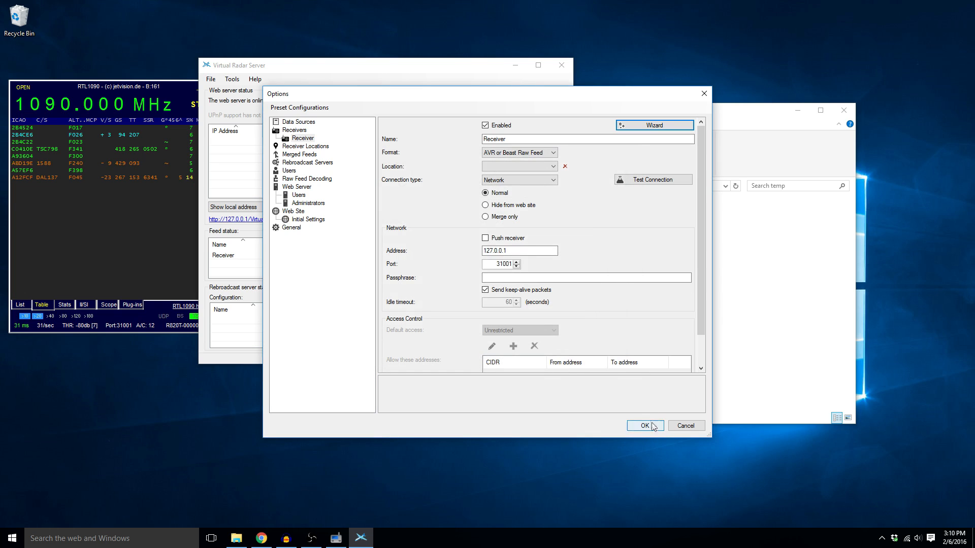
left_click(642, 426)
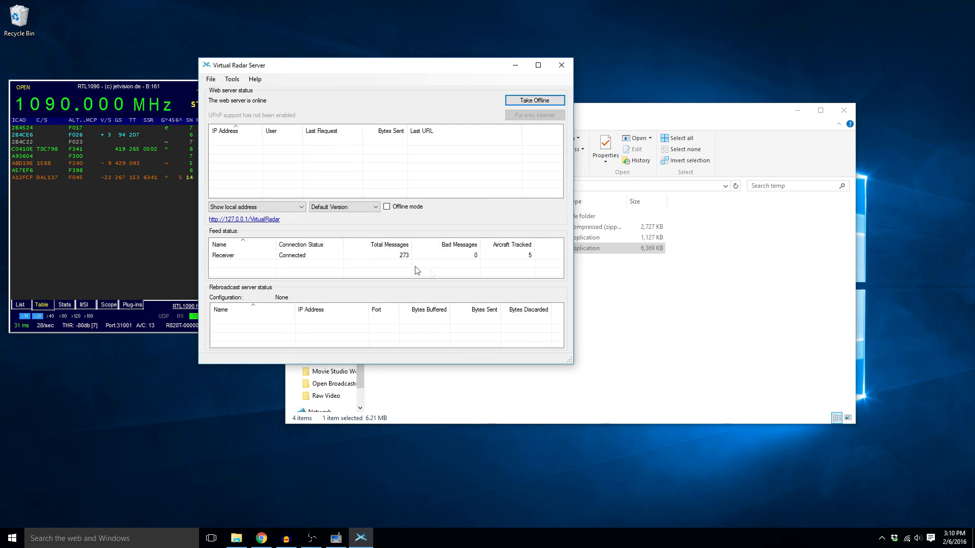
mouse_move(406, 257)
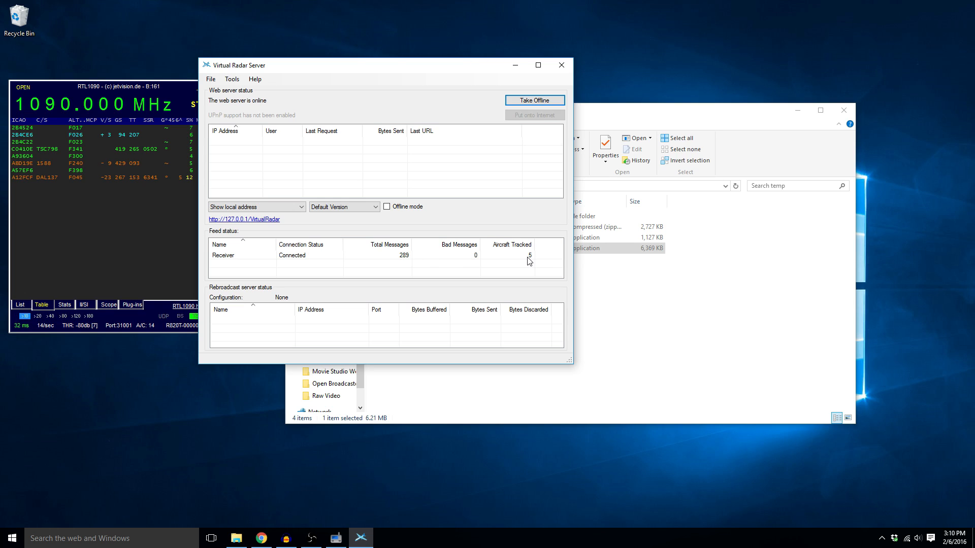
Move the Virtual Radar Server window toward the centre of the screen.
left_click_drag(386, 65, 442, 73)
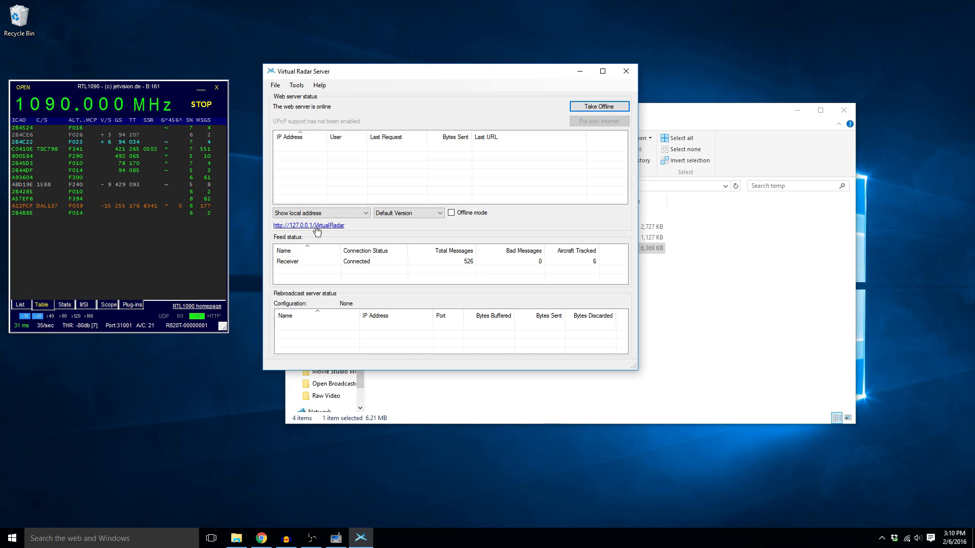
left_click(308, 225)
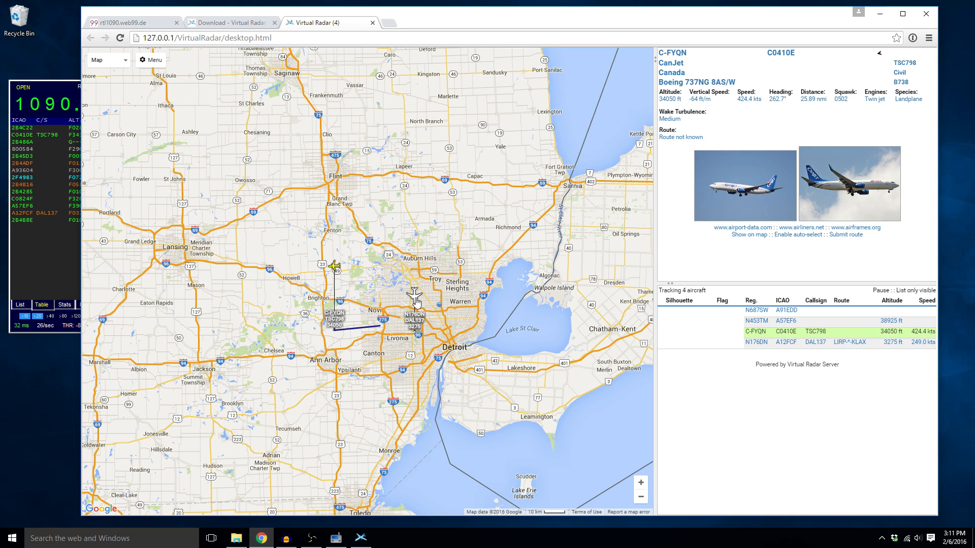
left_click(412, 295)
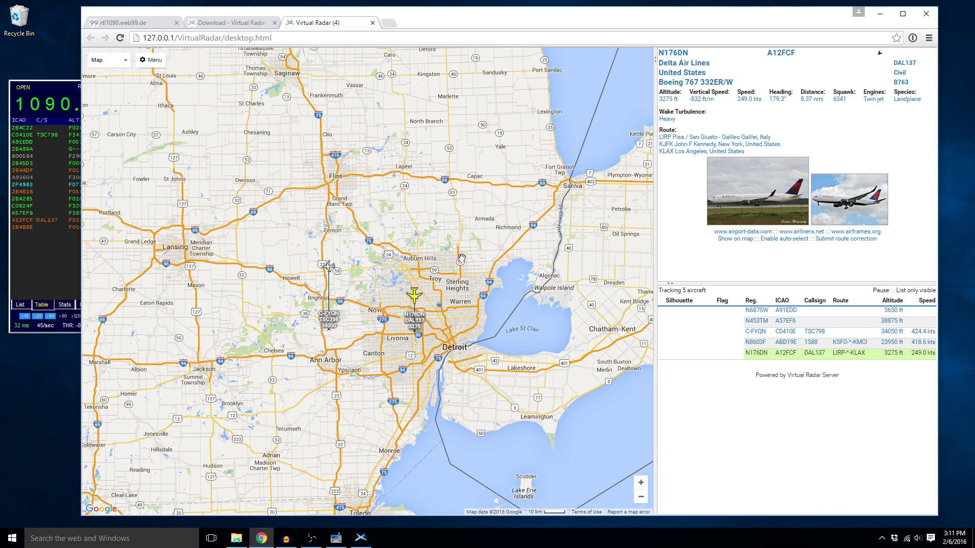
mouse_move(209, 109)
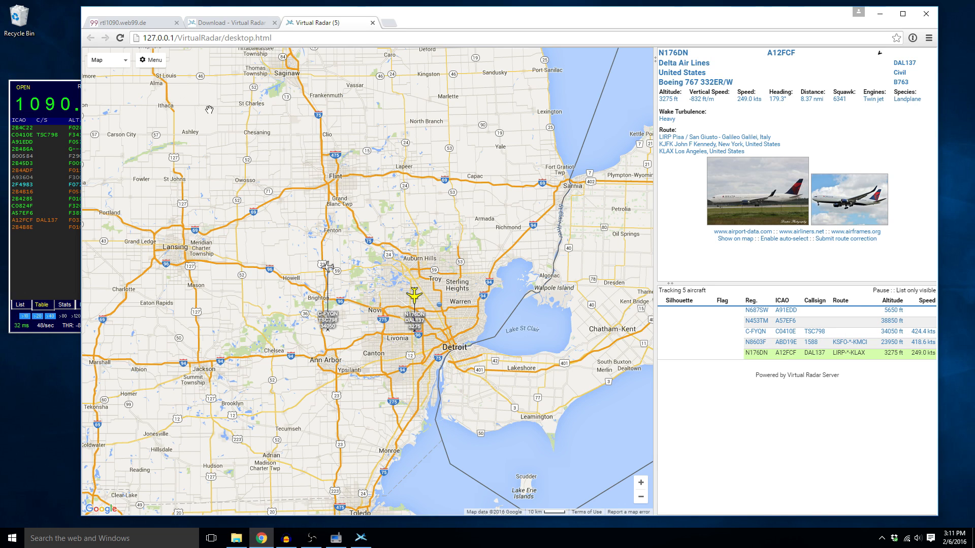
Enable Set current location in the web site options.
left_click(150, 60)
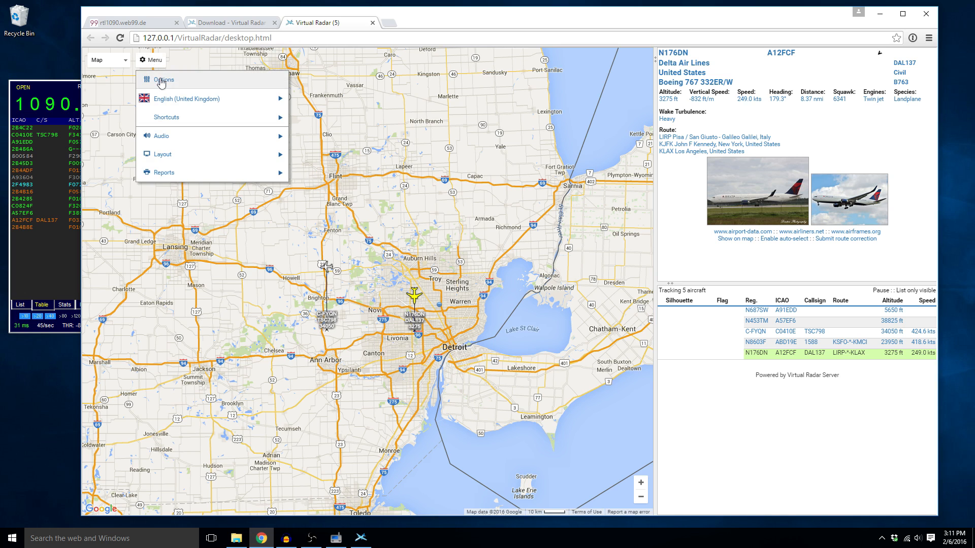
left_click(163, 80)
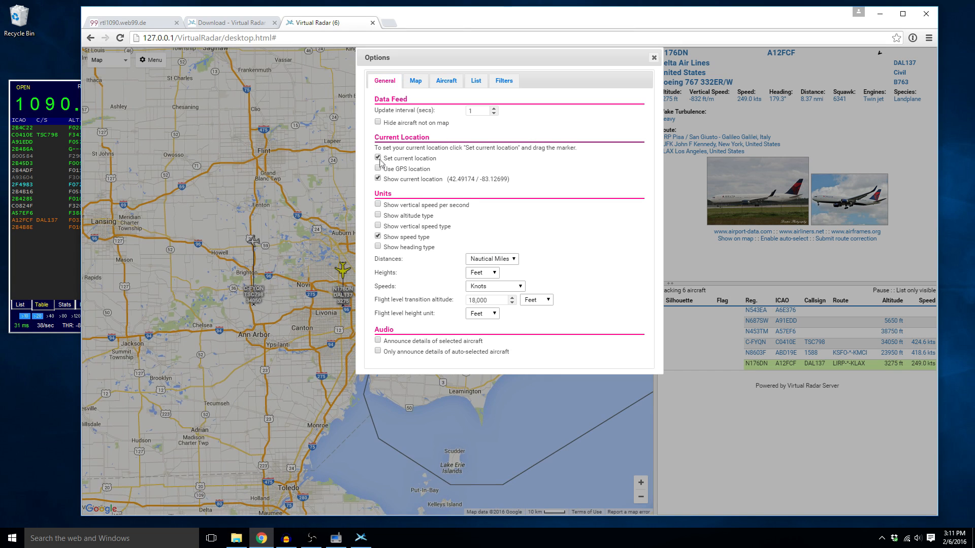
left_click(653, 57)
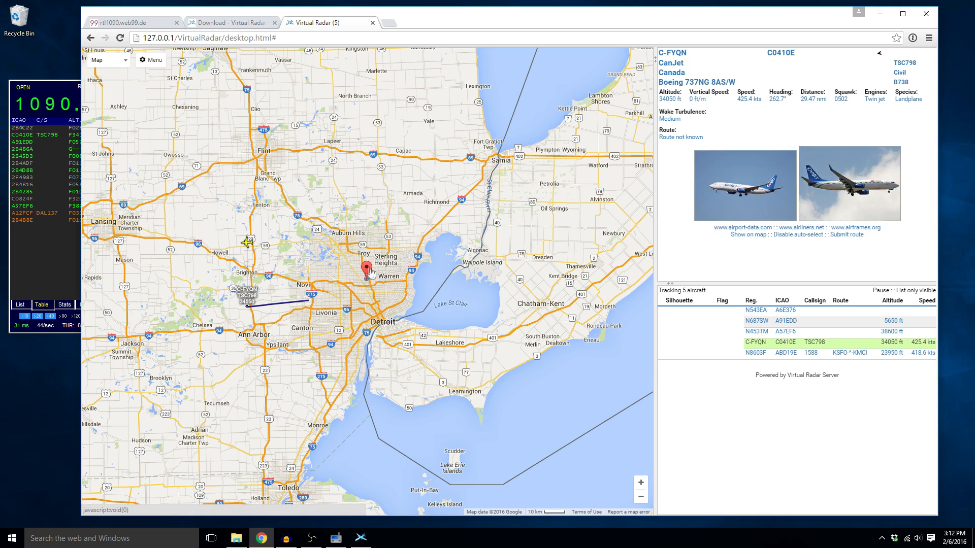
Fix the home marker near Warren by turning Set current location back off.
left_click(150, 60)
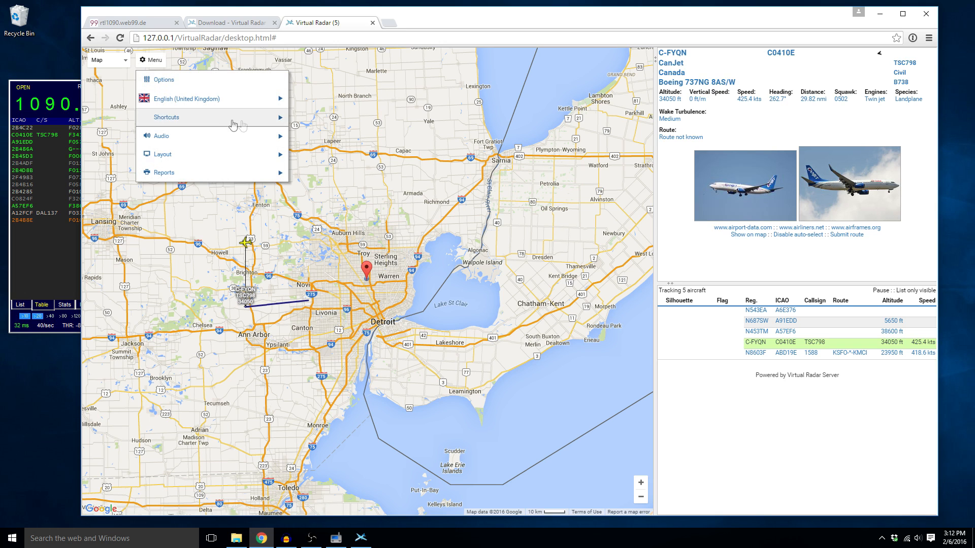
left_click(164, 79)
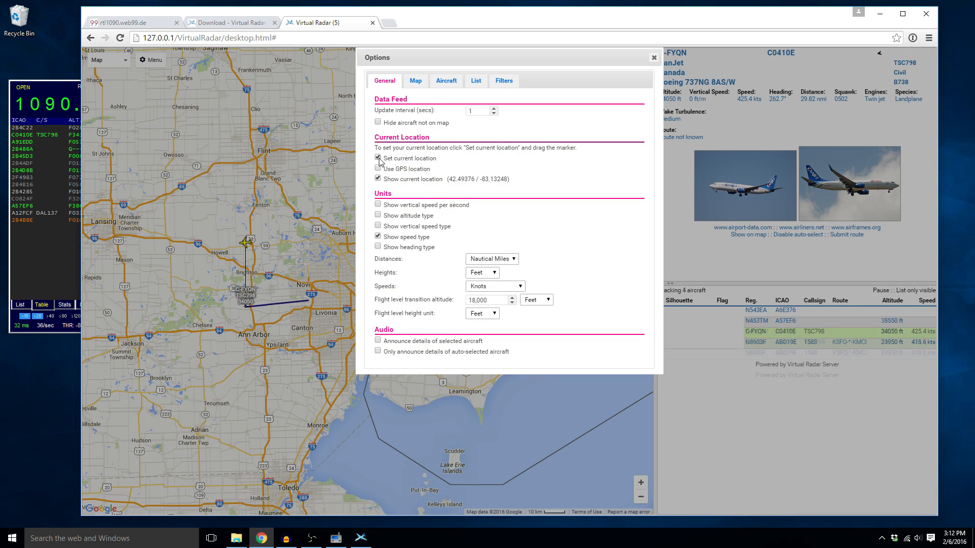
left_click(653, 57)
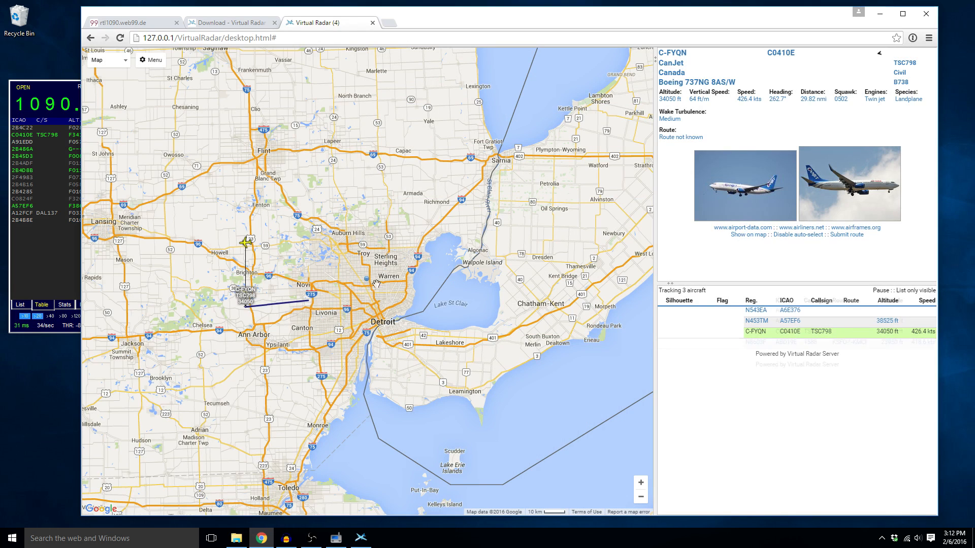